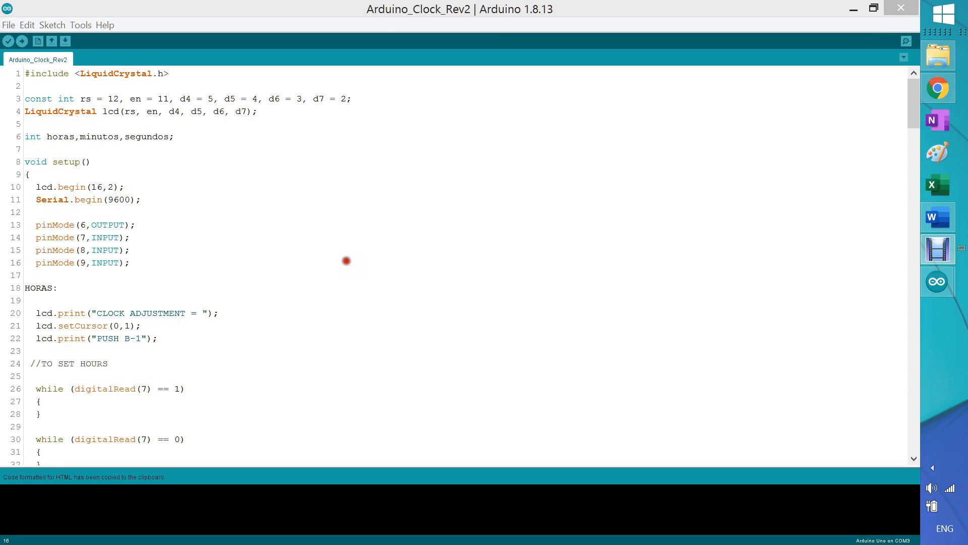
{"action": "mouse_move", "coordinate": [230, 124]}
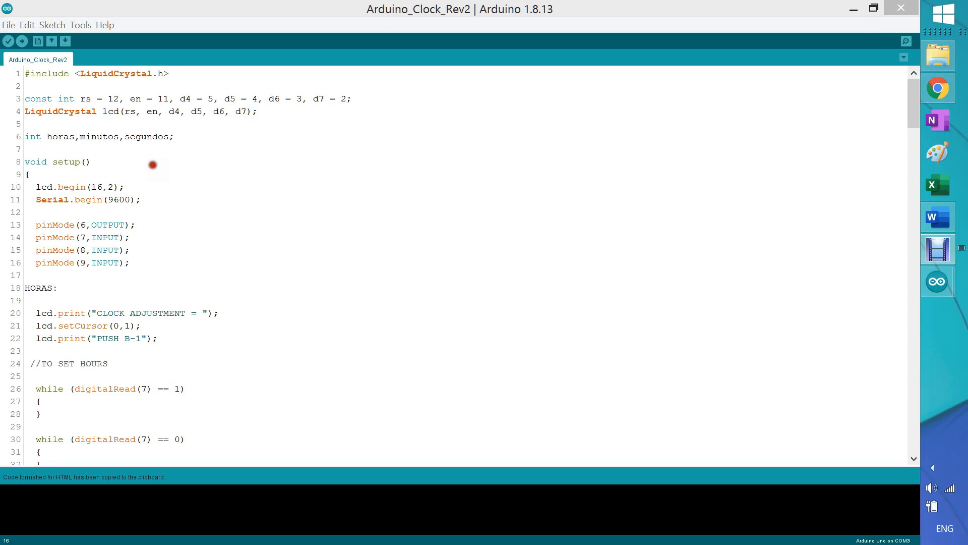
{"action": "mouse_move", "coordinate": [67, 207]}
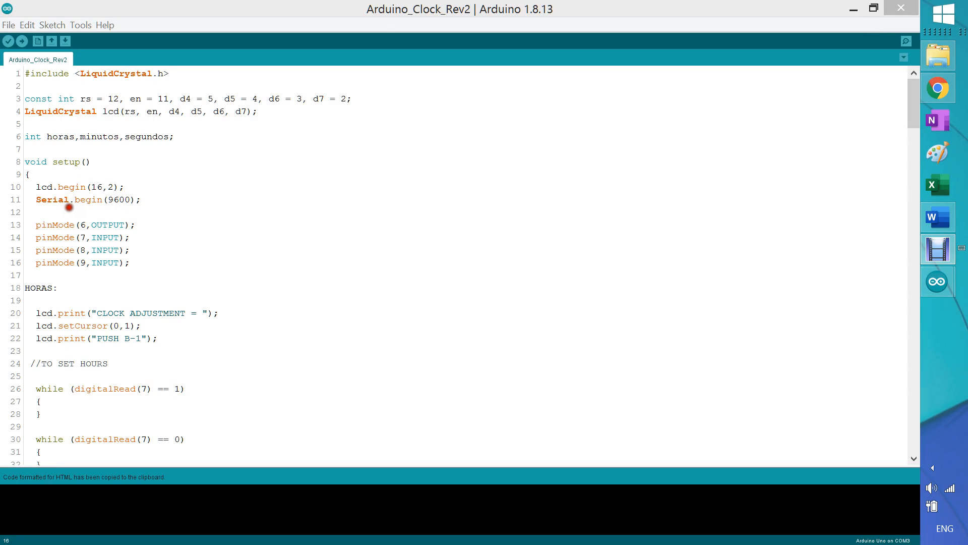
{"action": "mouse_move", "coordinate": [183, 237]}
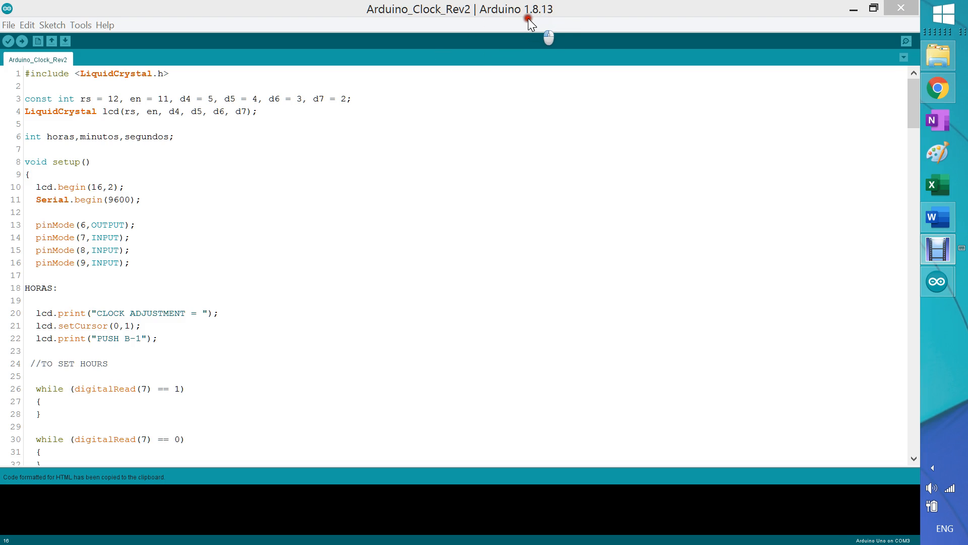
{"action": "mouse_move", "coordinate": [538, 29]}
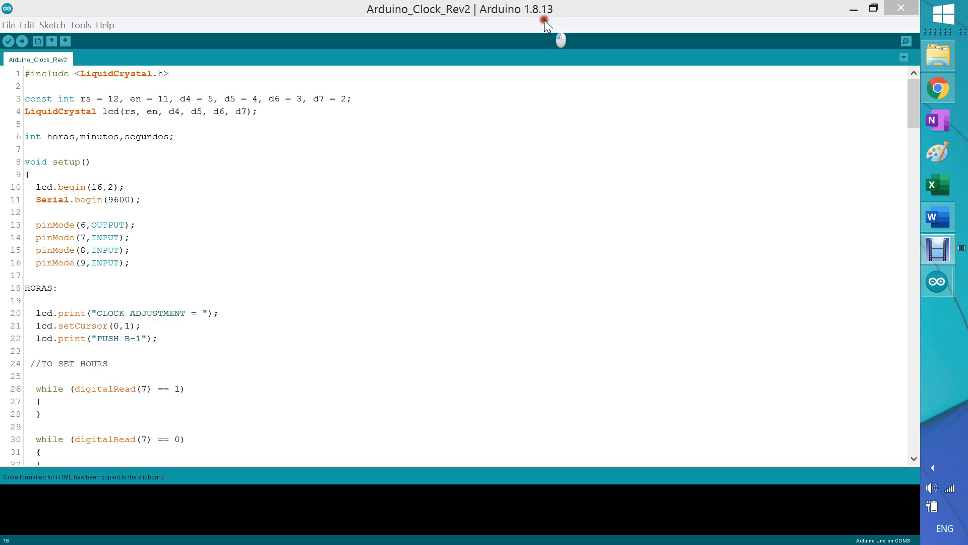
{"action": "mouse_move", "coordinate": [536, 26]}
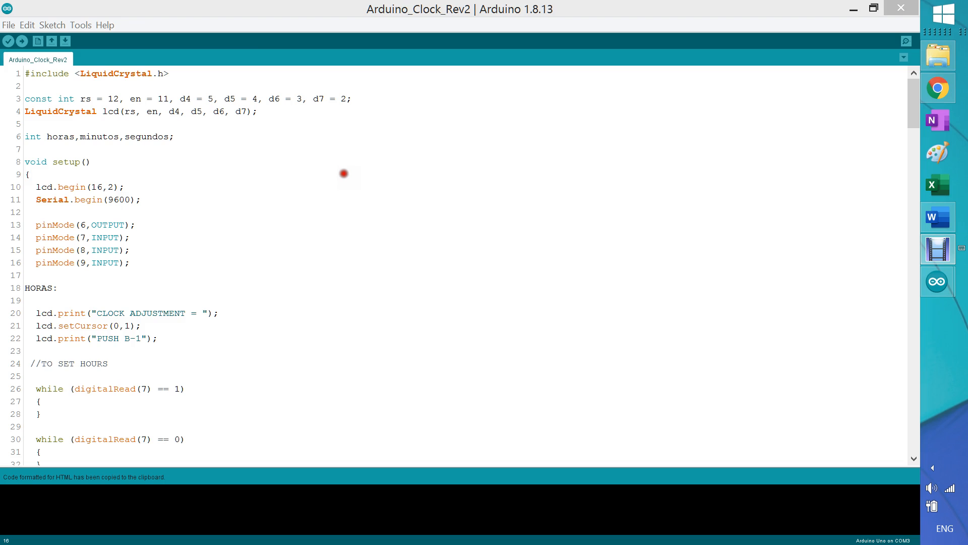
{"action": "mouse_move", "coordinate": [236, 161]}
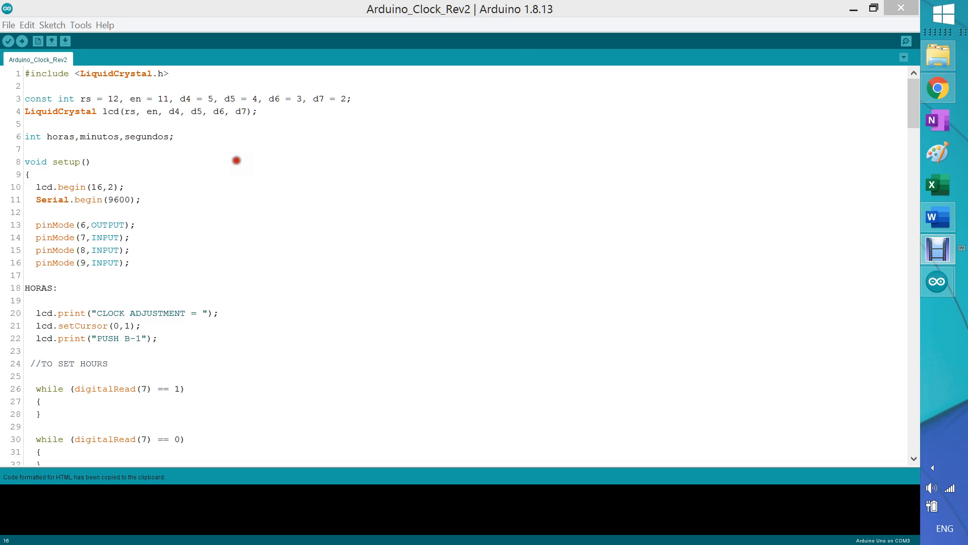
{"action": "mouse_move", "coordinate": [354, 205]}
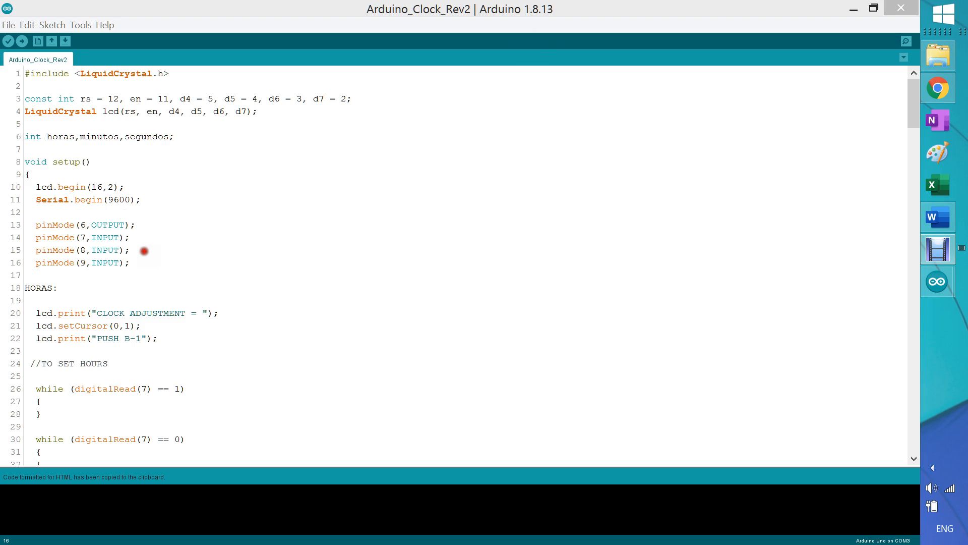
{"action": "mouse_move", "coordinate": [191, 197]}
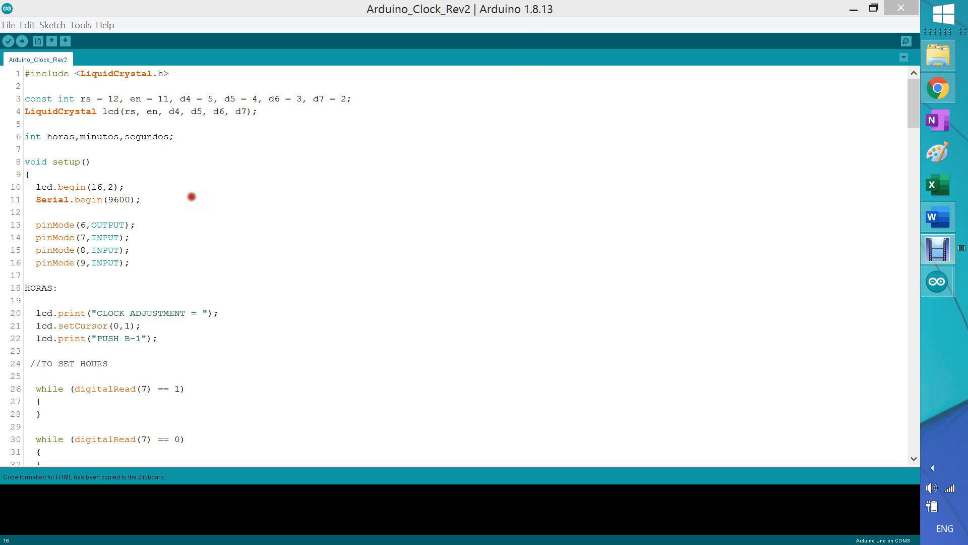
{"action": "mouse_move", "coordinate": [157, 171]}
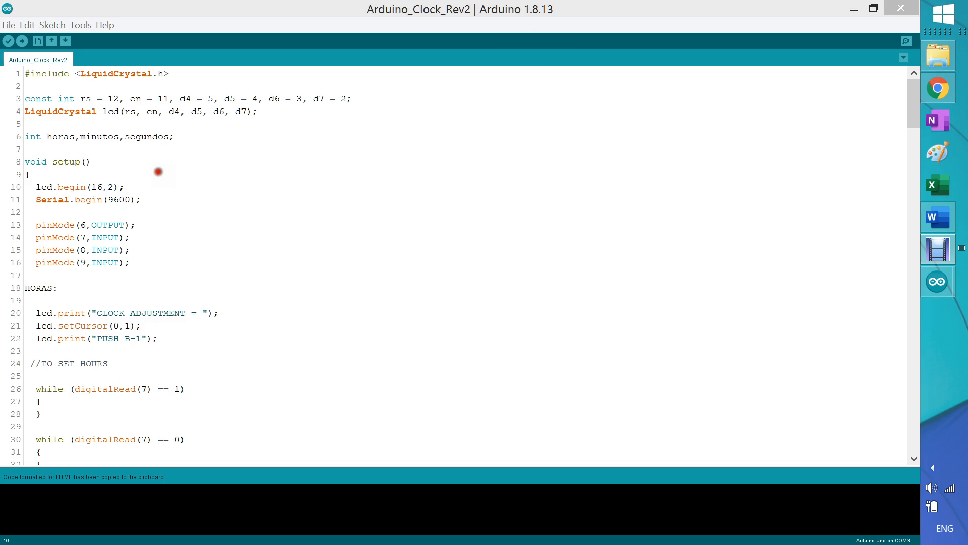
- Print the sketch from the File menu using the CutePDF Writer printer
{"action": "left_click", "coordinate": [9, 24]}
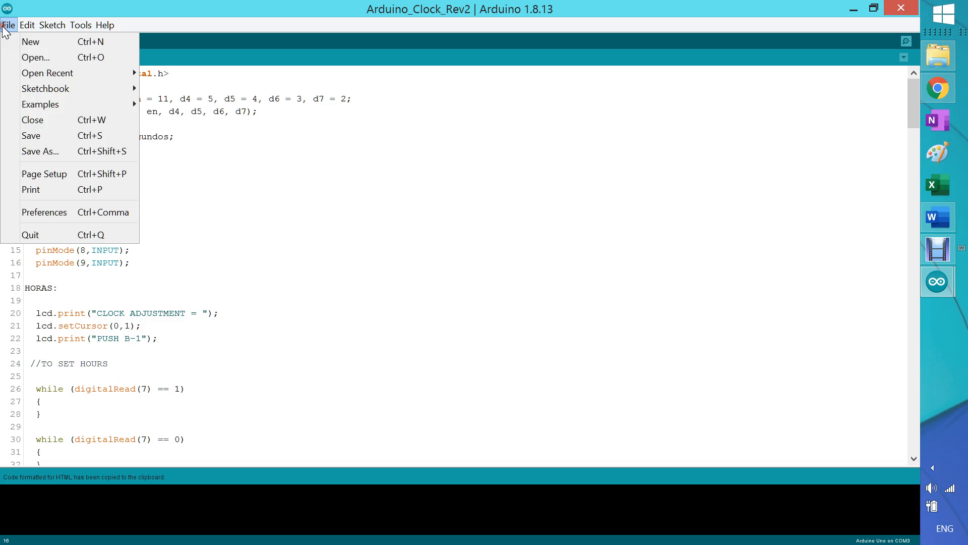
{"action": "left_click", "coordinate": [30, 190]}
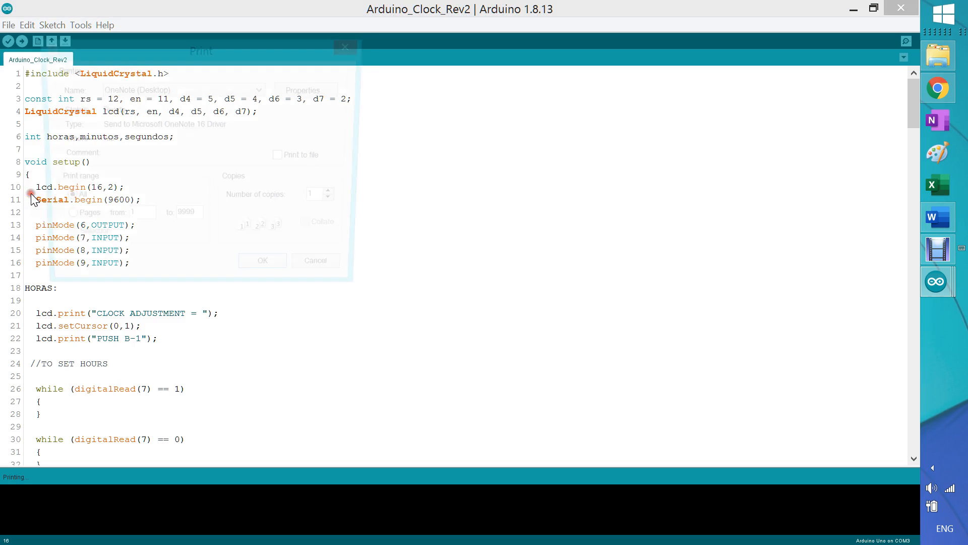
{"action": "left_click", "coordinate": [260, 89]}
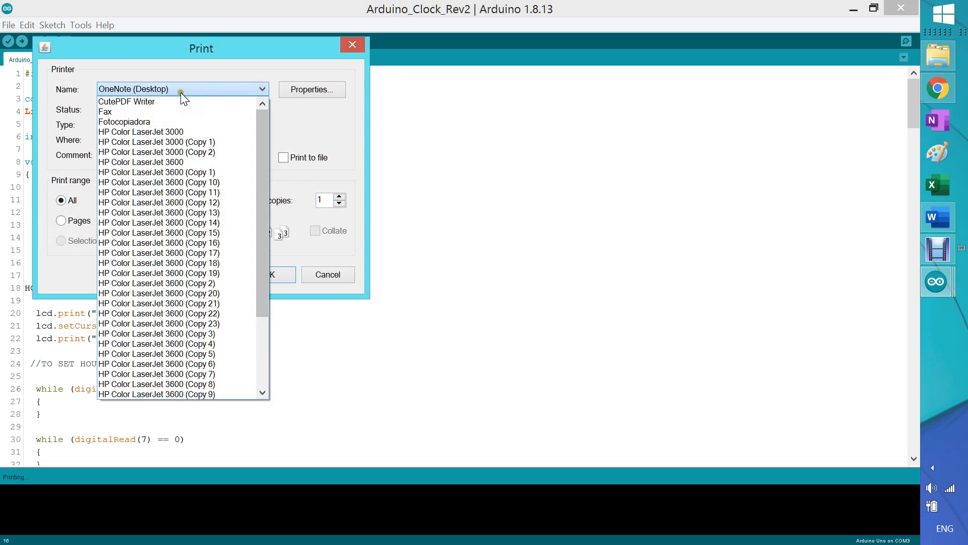
{"action": "left_click", "coordinate": [128, 101]}
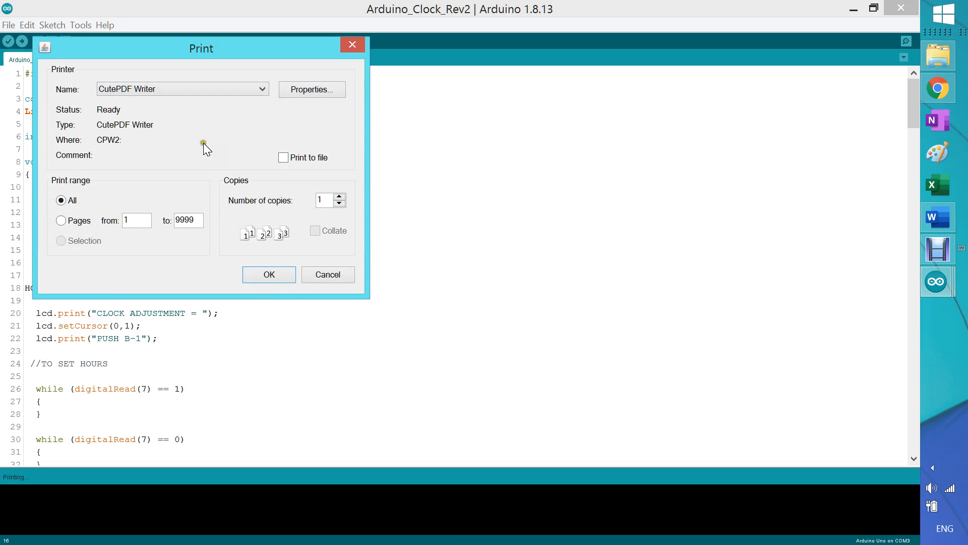
{"action": "left_click", "coordinate": [268, 274]}
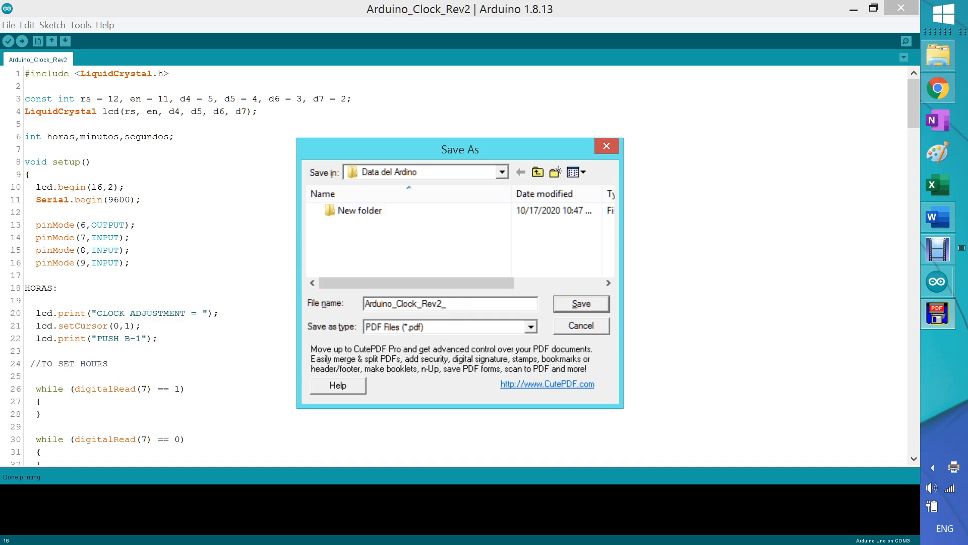
- Name the PDF Arduino_Clock_Rev2_pdf_black_w and save it to Data del Ardino
{"action": "type", "text": "_pdf"}
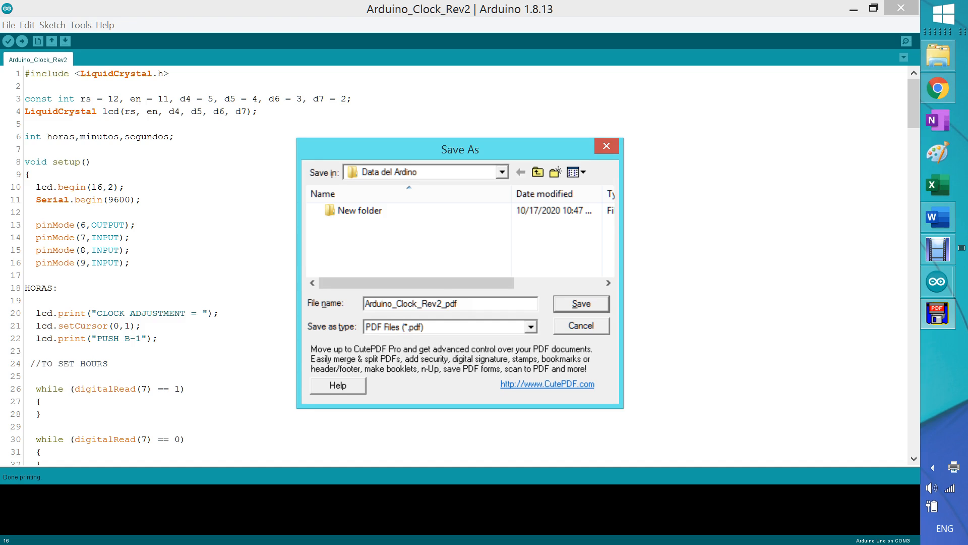
{"action": "type", "text": "_ba"}
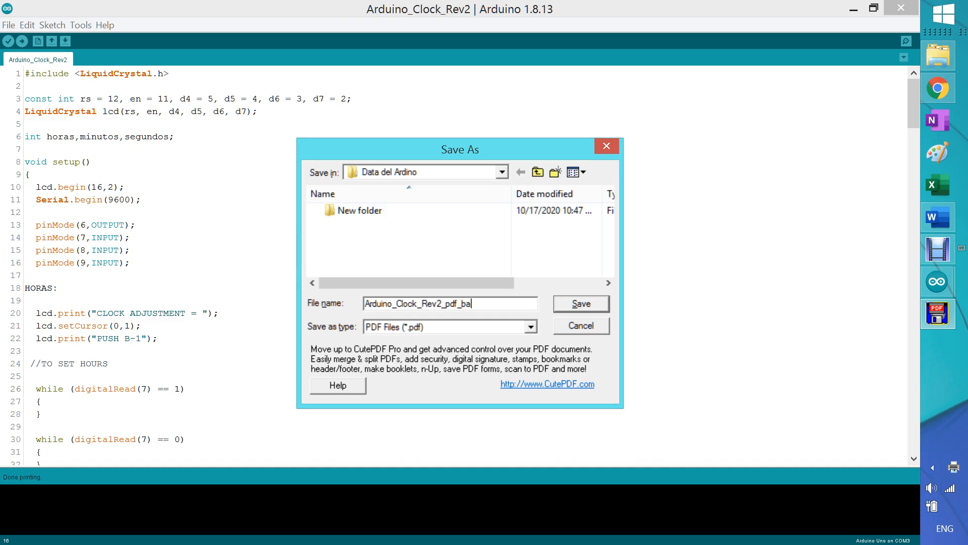
{"action": "type", "text": "c"}
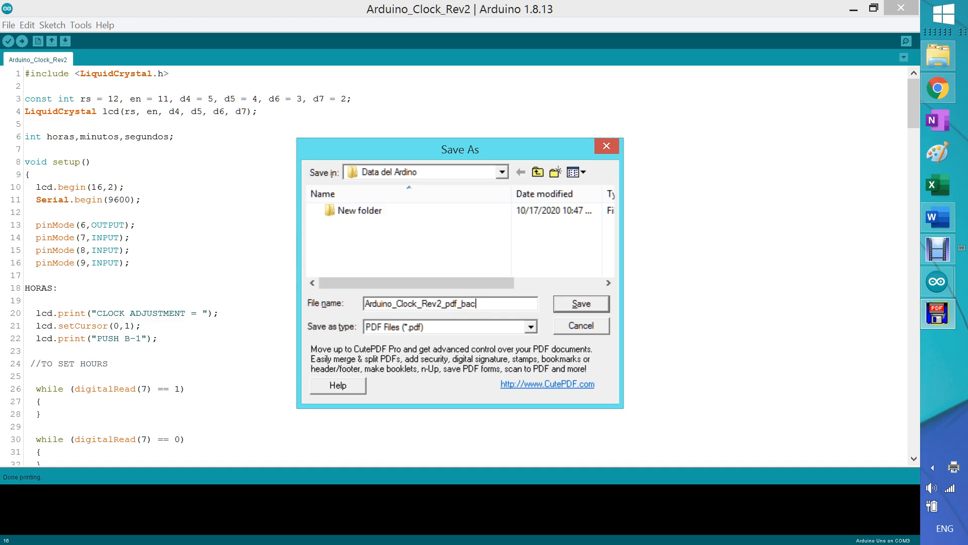
{"action": "type", "text": "lack"}
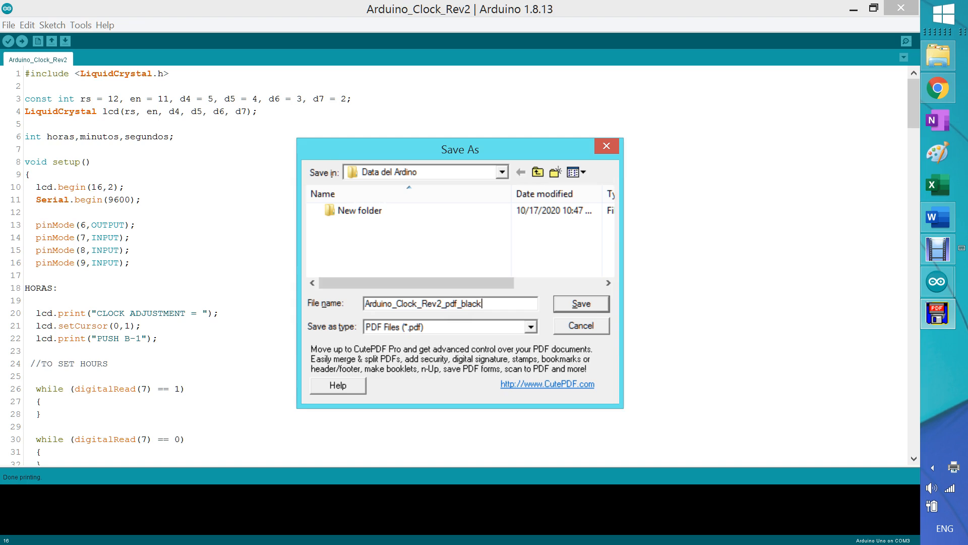
{"action": "type", "text": "_"}
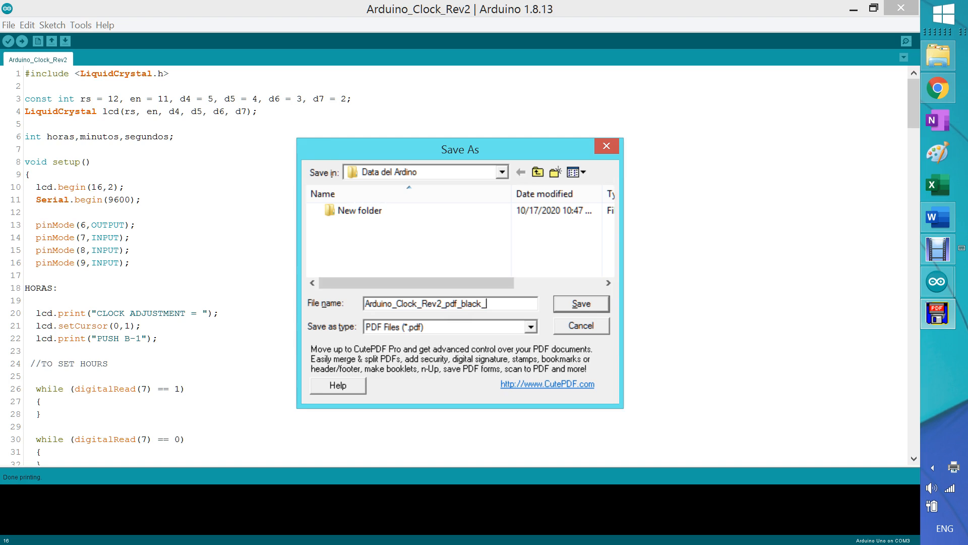
{"action": "type", "text": "w"}
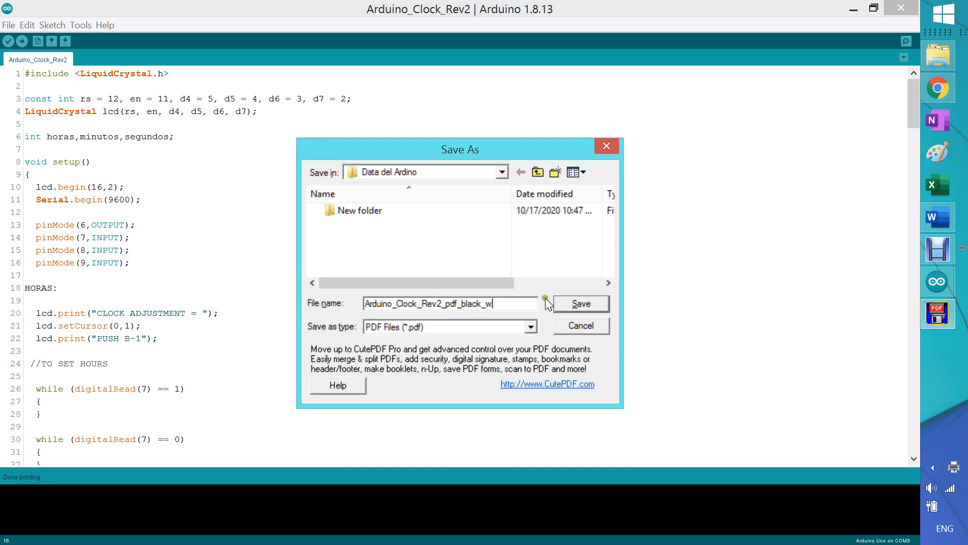
{"action": "left_click", "coordinate": [579, 304]}
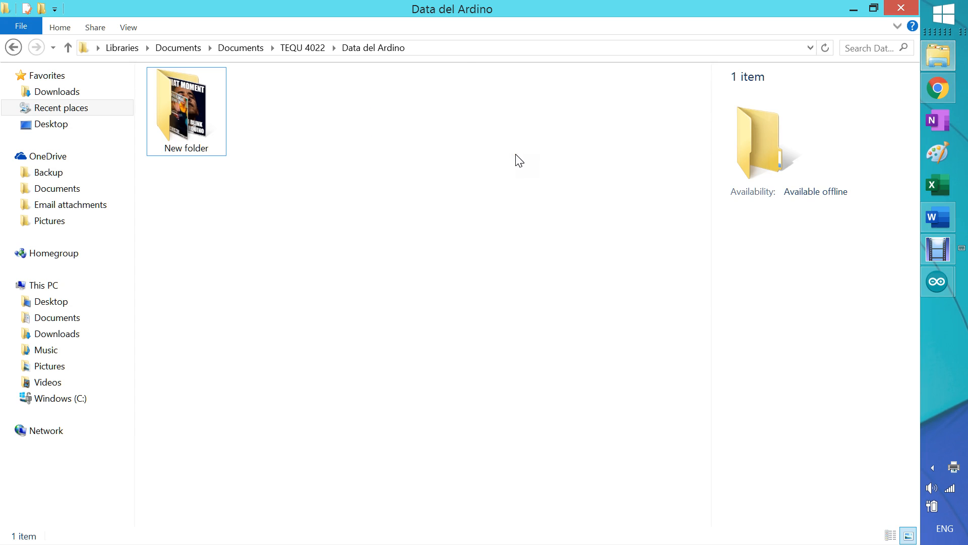
- Navigate via TEQU 4022 into Data del Ardino and open the Arduino_Clock_Rev2 PDF in Acrobat Reader
{"action": "left_click", "coordinate": [61, 108]}
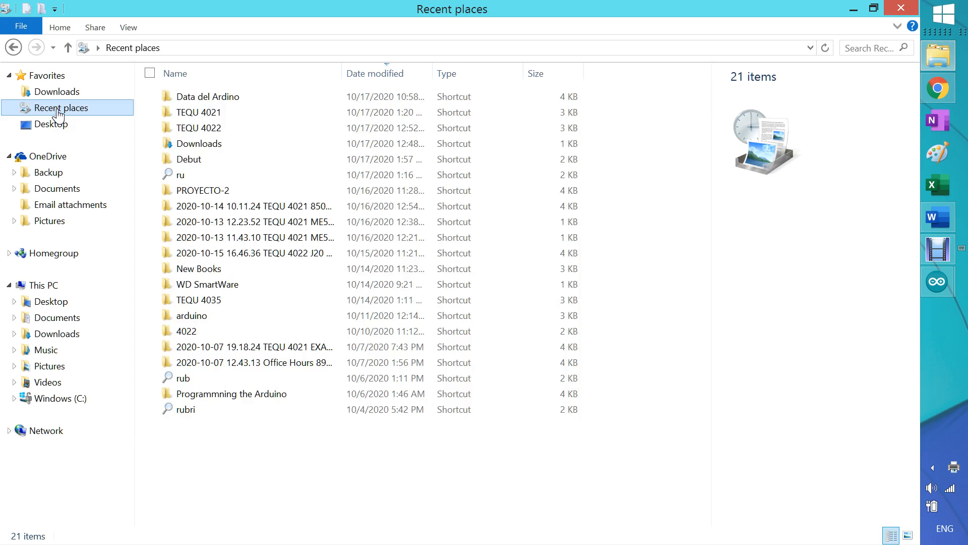
{"action": "left_click", "coordinate": [200, 128]}
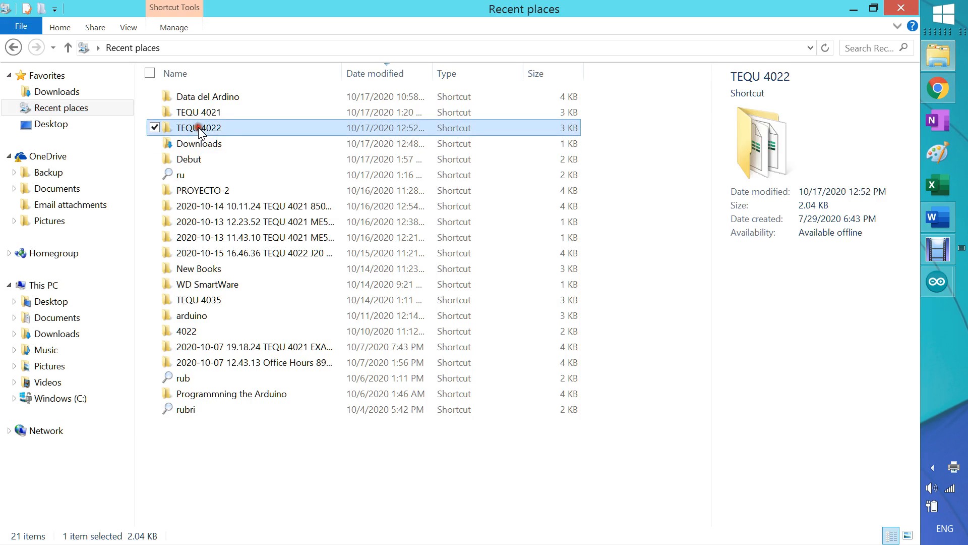
{"action": "double_click", "coordinate": [199, 127]}
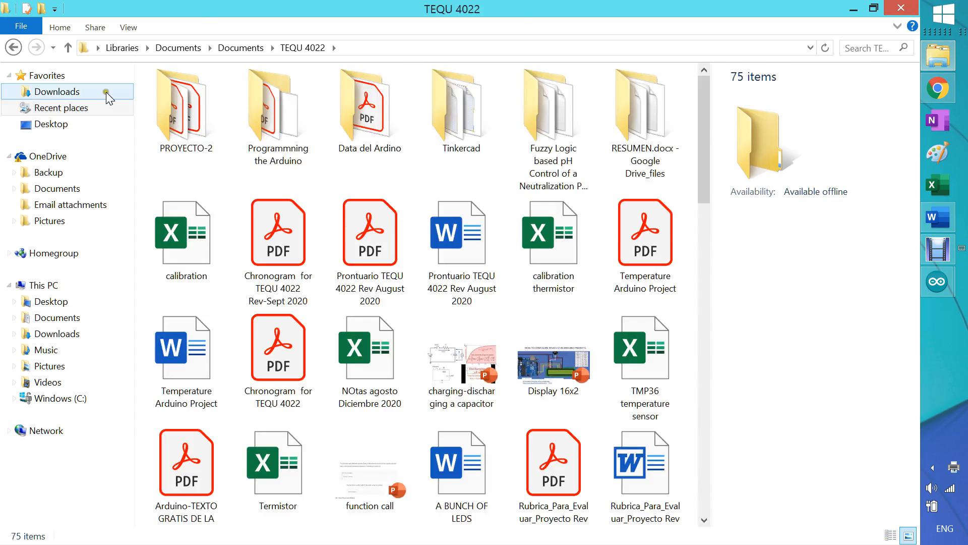
{"action": "double_click", "coordinate": [371, 103]}
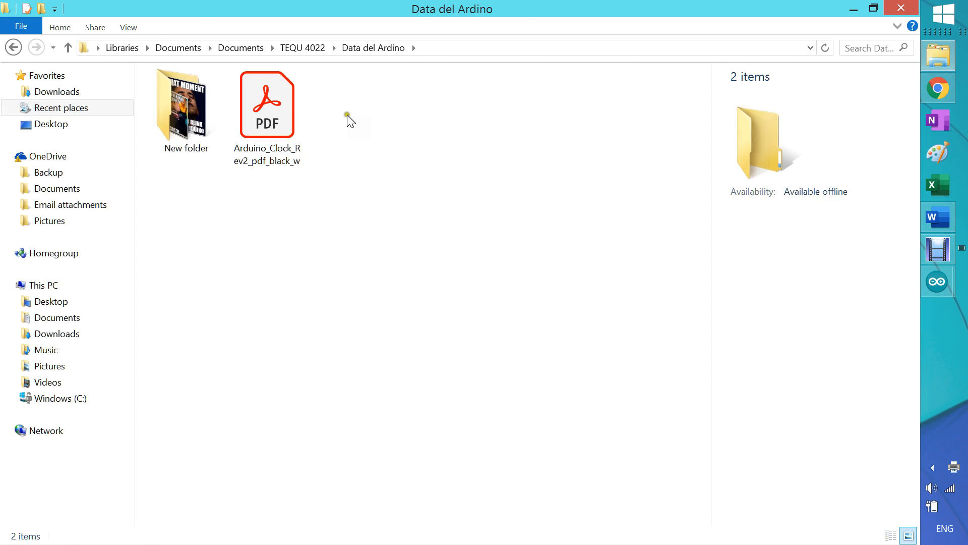
{"action": "left_click", "coordinate": [266, 104]}
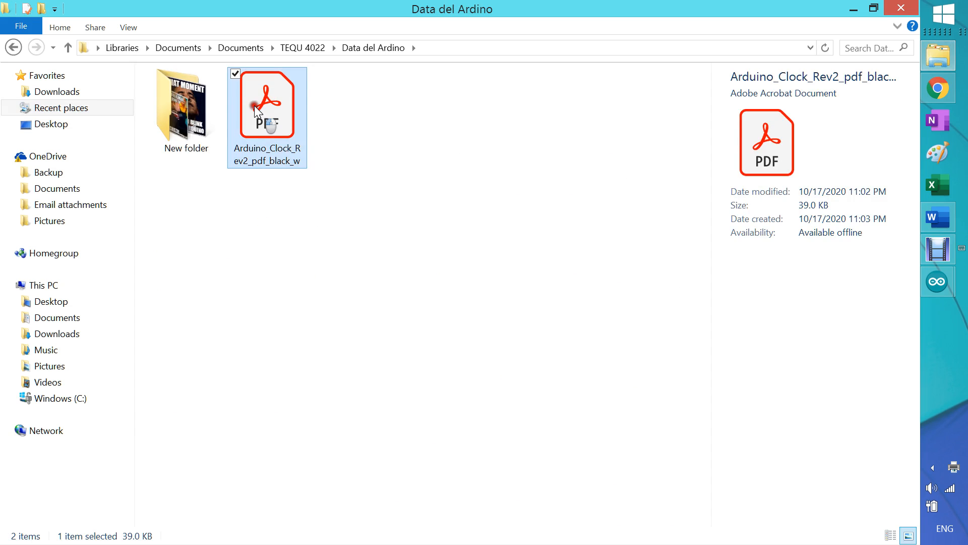
{"action": "double_click", "coordinate": [267, 104]}
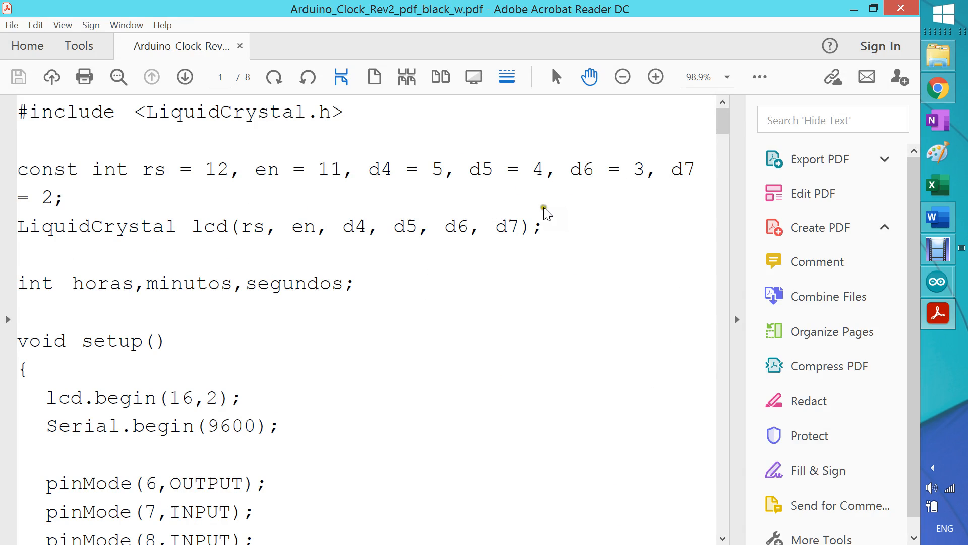
- Scroll through the black-printed sketch pages at 75% zoom, then close the PDF
{"action": "left_click", "coordinate": [622, 77]}
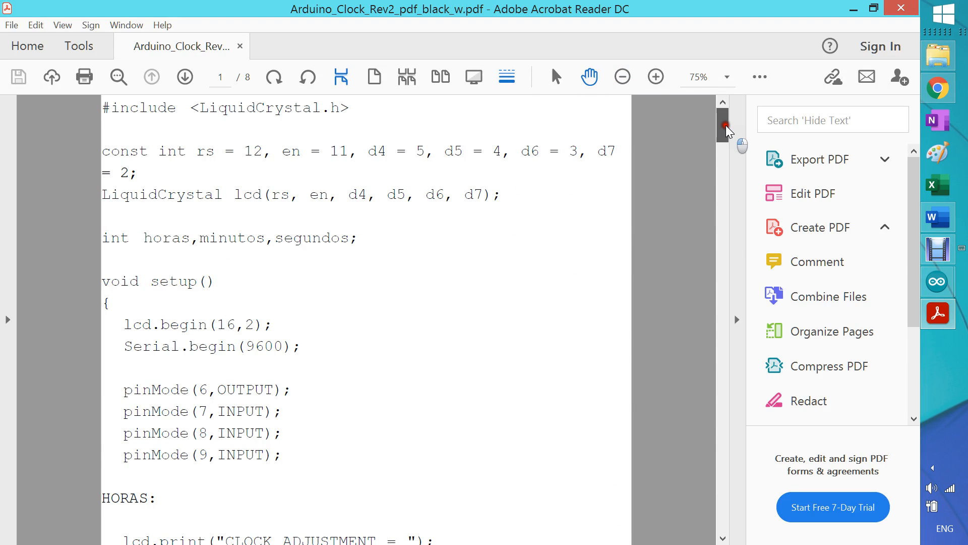
{"action": "left_click_drag", "start_coordinate": [724, 127], "coordinate": [725, 395]}
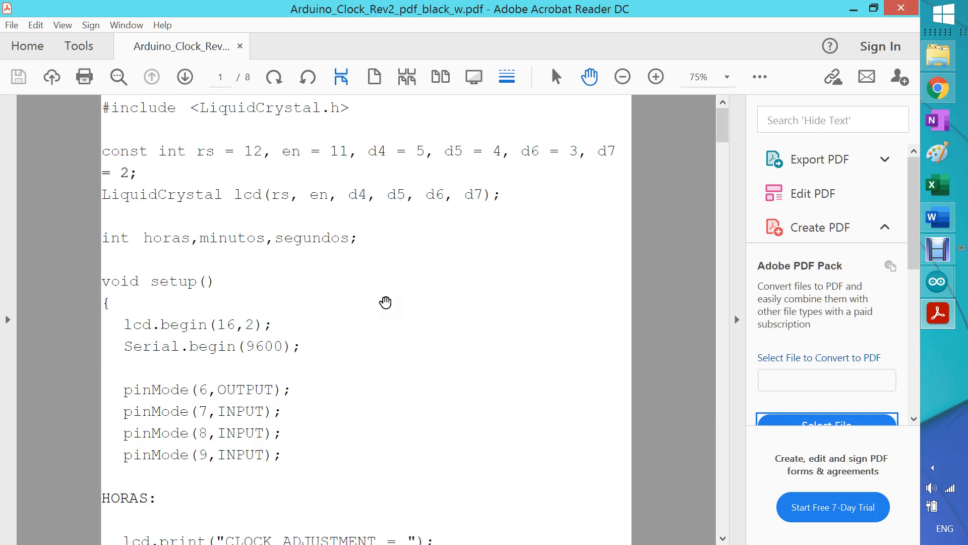
{"action": "mouse_move", "coordinate": [418, 281]}
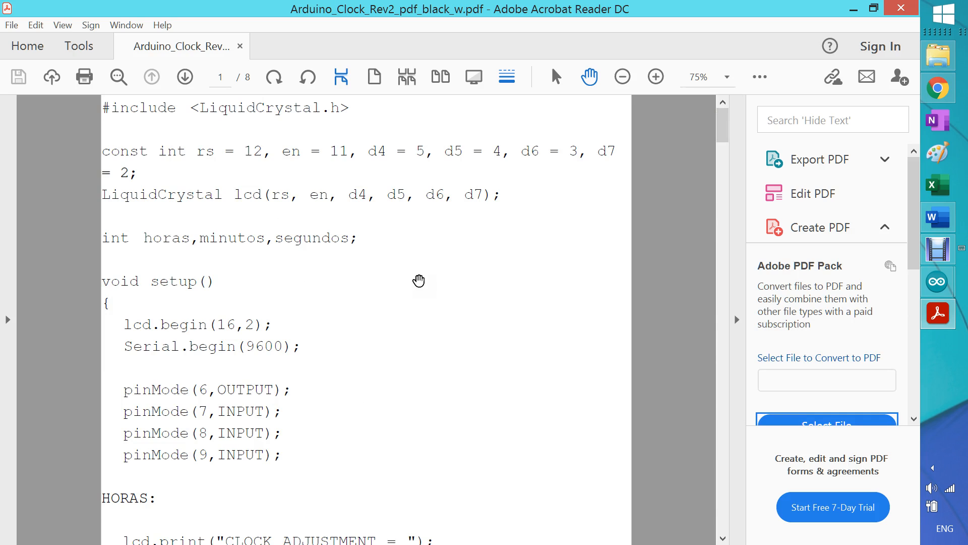
{"action": "mouse_move", "coordinate": [418, 266]}
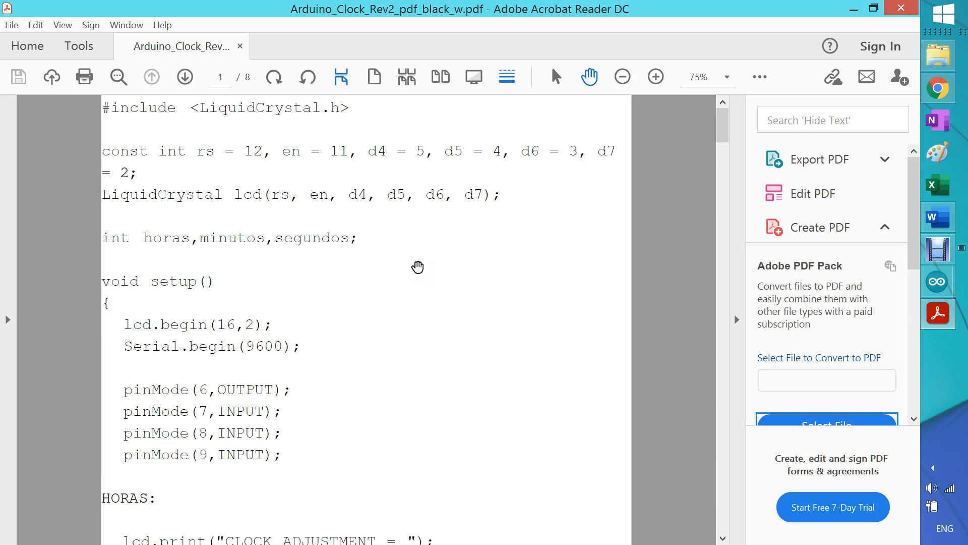
{"action": "mouse_move", "coordinate": [696, 117]}
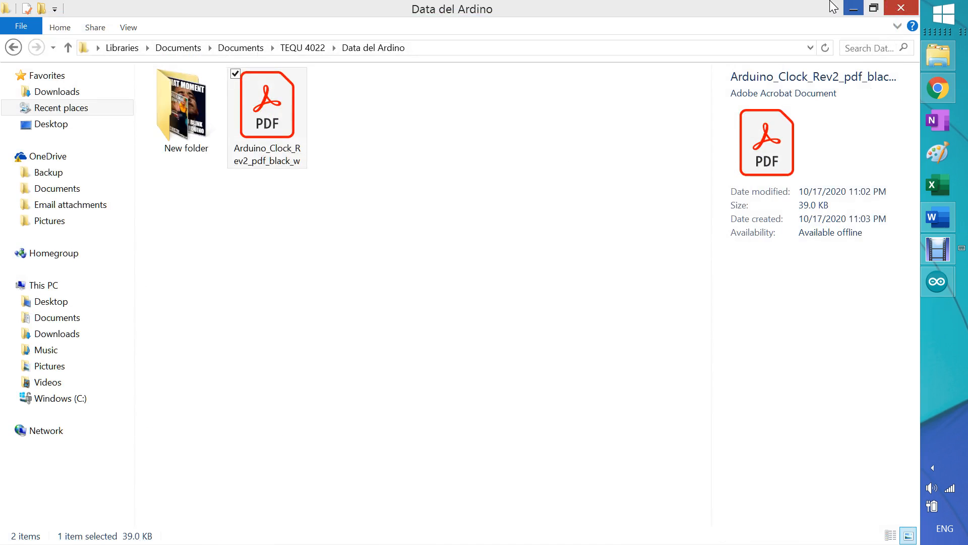
{"action": "right_click", "coordinate": [266, 104]}
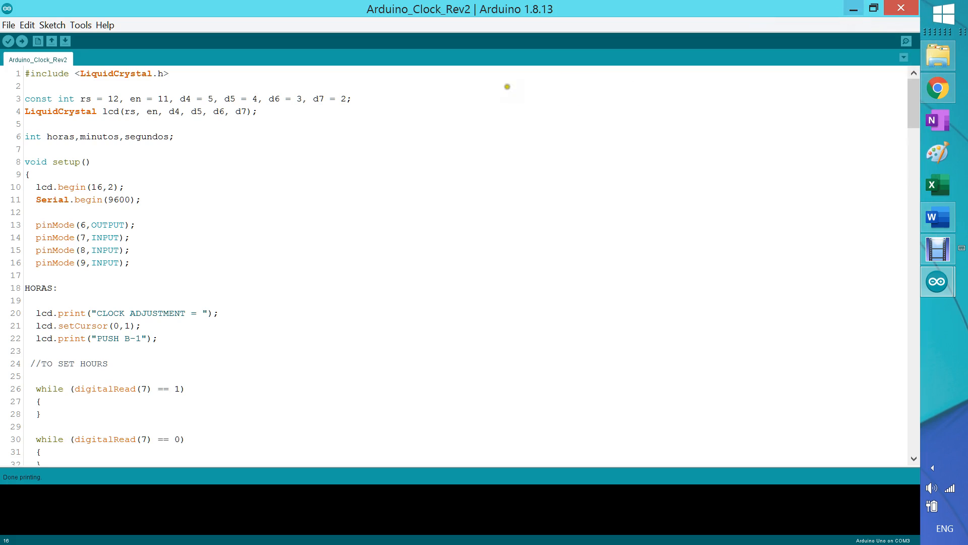
- Refocus the Arduino_Clock_Rev2 sketch and place the cursor in the pin setup section
{"action": "left_click", "coordinate": [130, 262]}
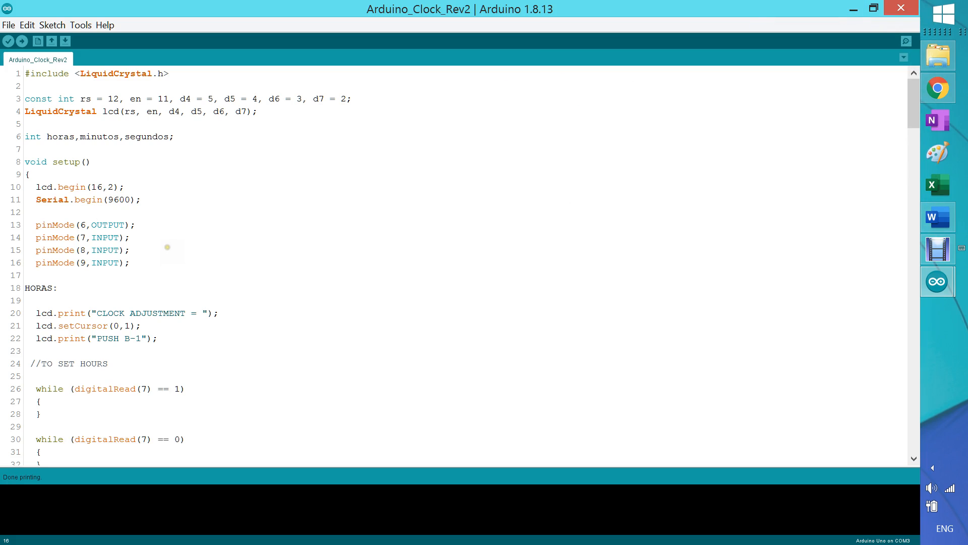
{"action": "left_click", "coordinate": [128, 262]}
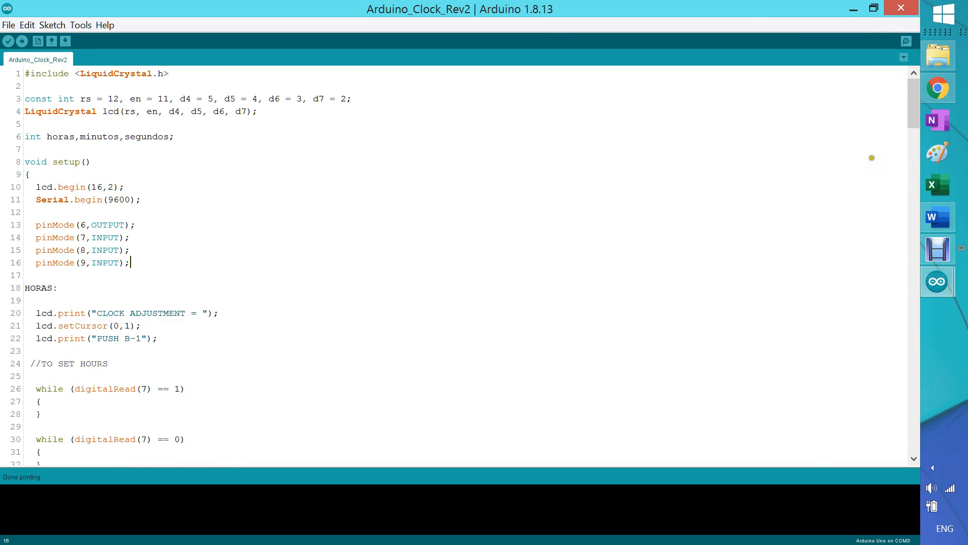
- From the Notepad++ downloads page, pick release 7.9 and download its installer
{"action": "left_click", "coordinate": [937, 88]}
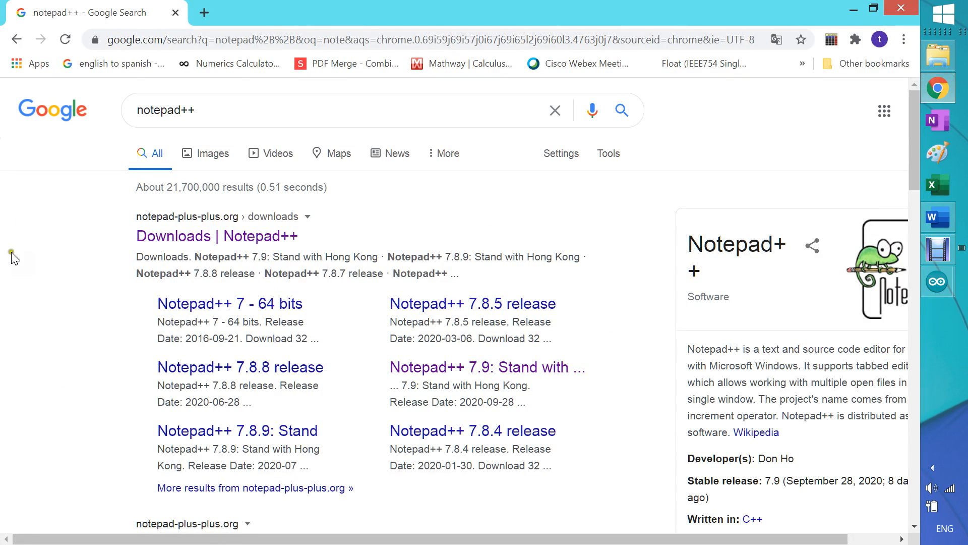
{"action": "mouse_move", "coordinate": [125, 257]}
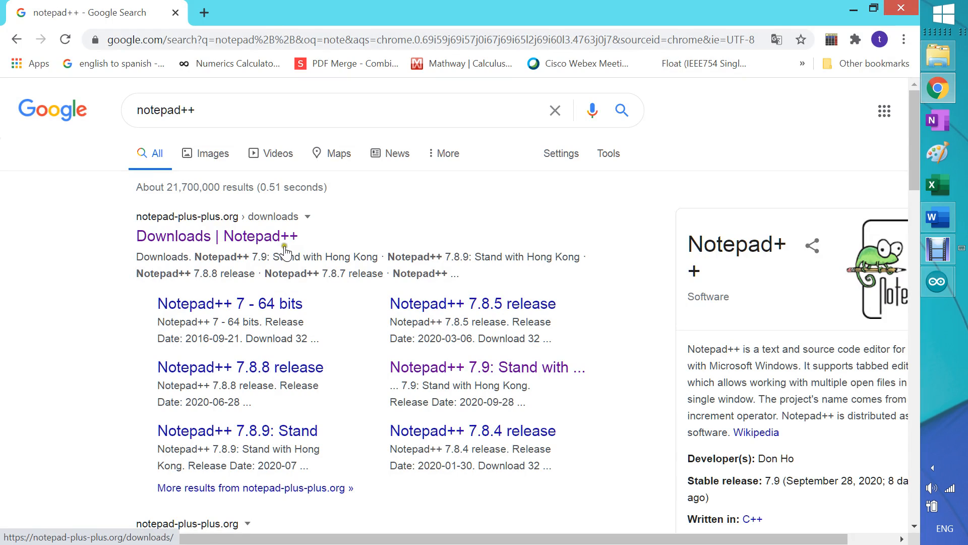
{"action": "mouse_move", "coordinate": [482, 238]}
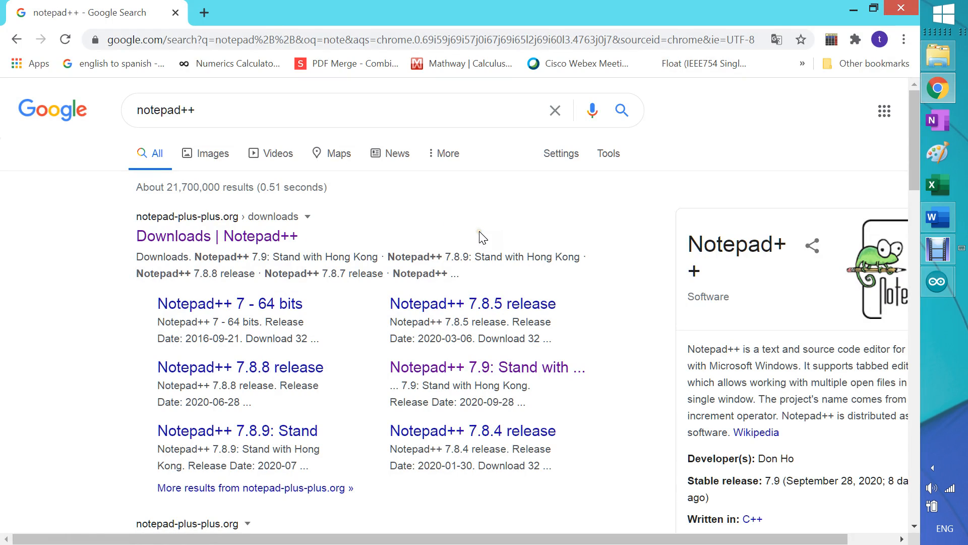
{"action": "mouse_move", "coordinate": [392, 221]}
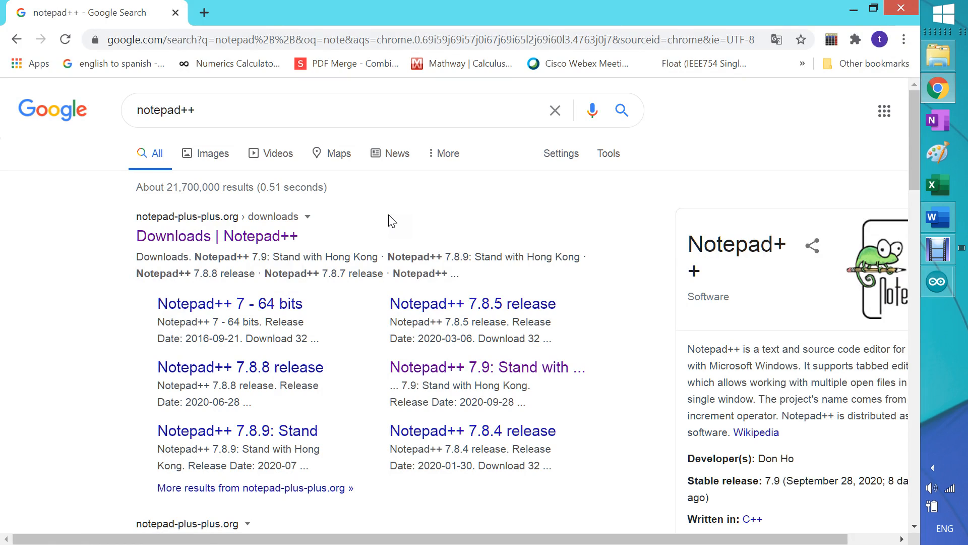
{"action": "left_click", "coordinate": [215, 236]}
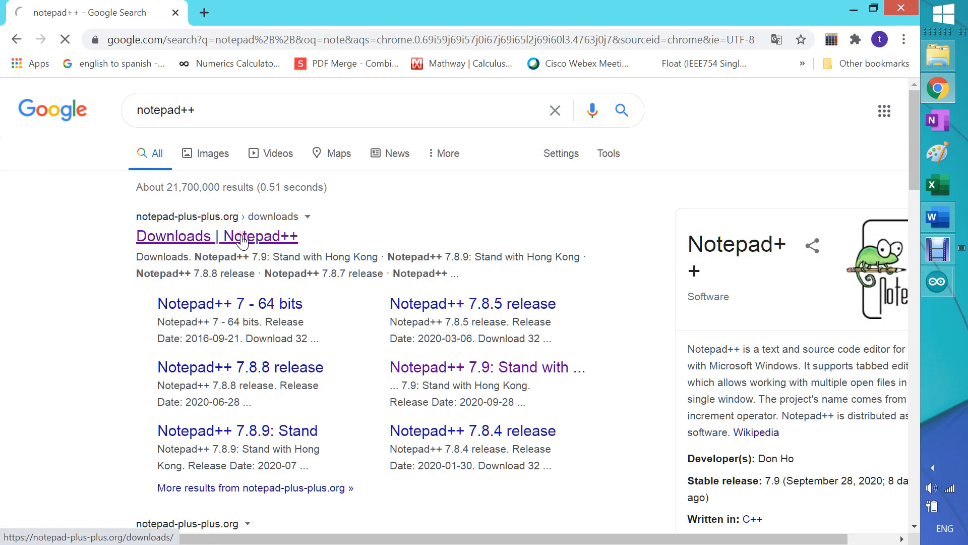
{"action": "left_click", "coordinate": [217, 236]}
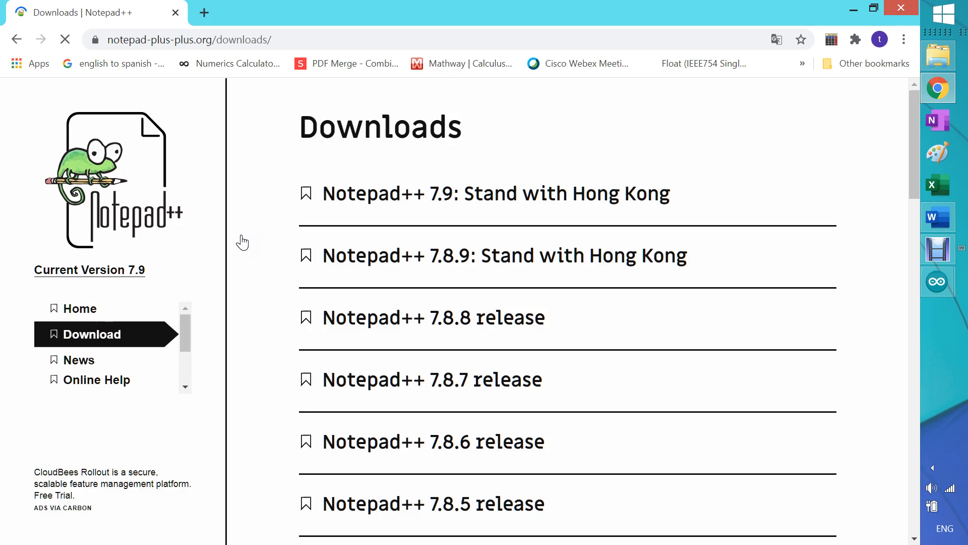
{"action": "mouse_move", "coordinate": [390, 203]}
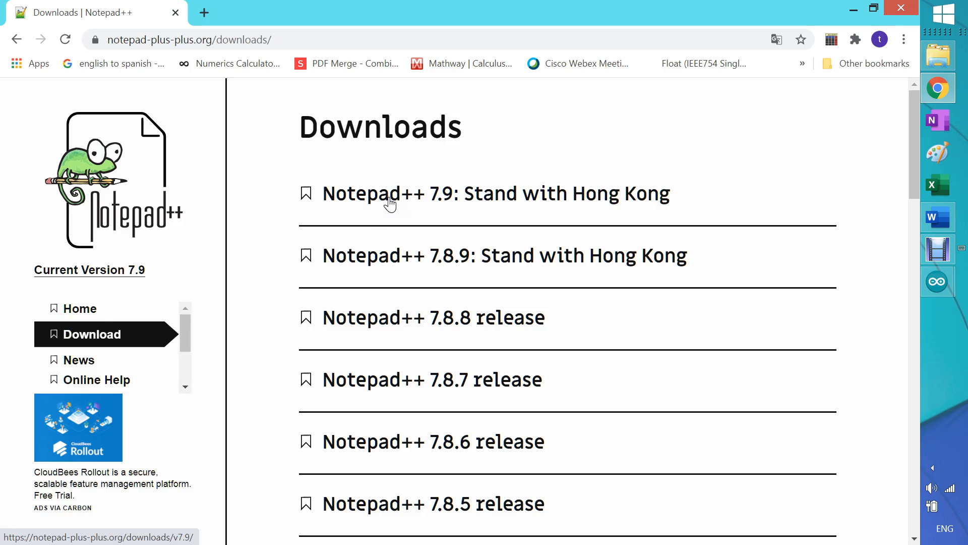
{"action": "left_click", "coordinate": [387, 194]}
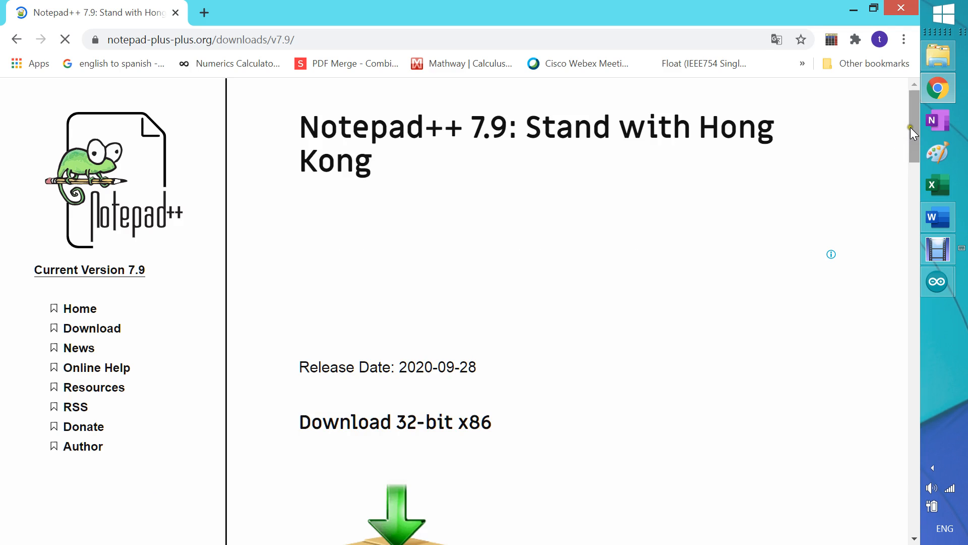
{"action": "scroll", "scroll_direction": "down", "scroll_amount": 3}
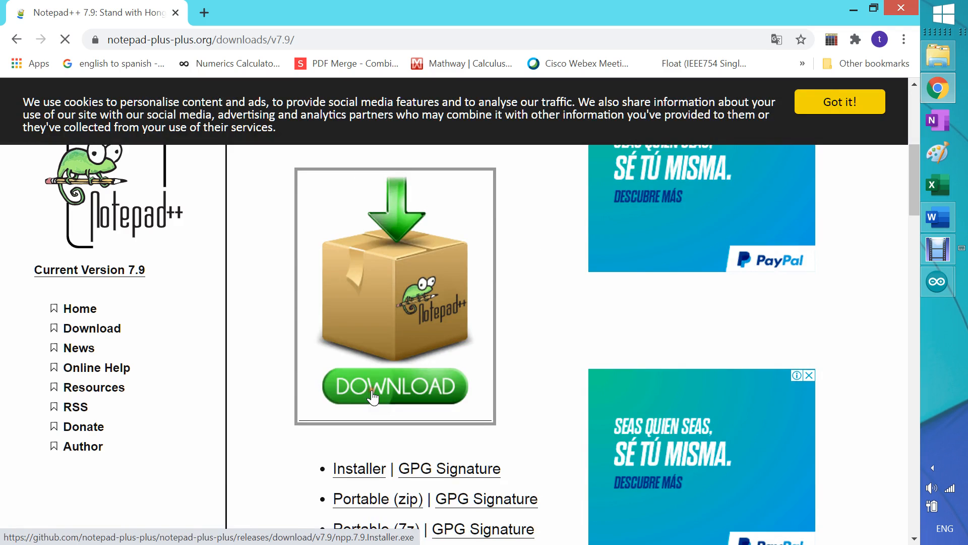
{"action": "left_click", "coordinate": [160, 523]}
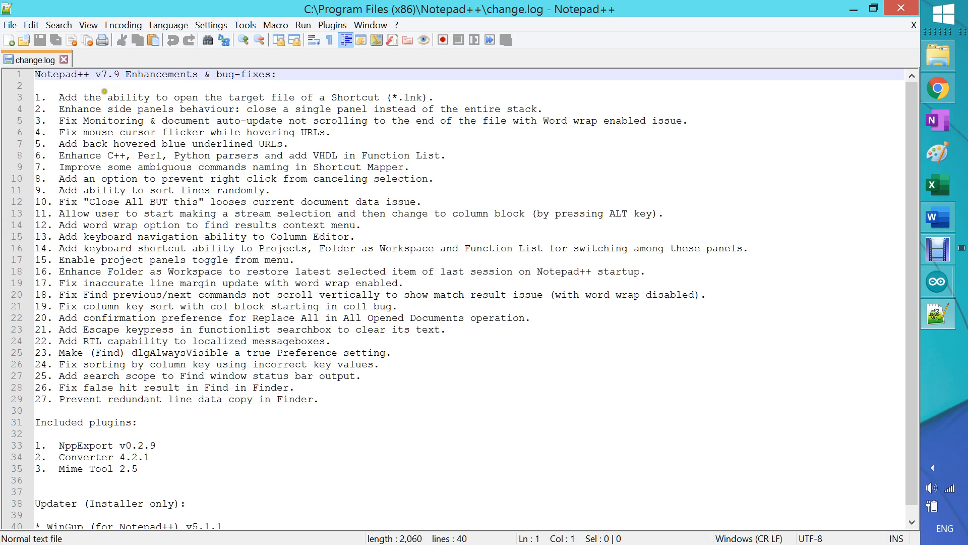
{"action": "mouse_move", "coordinate": [30, 24]}
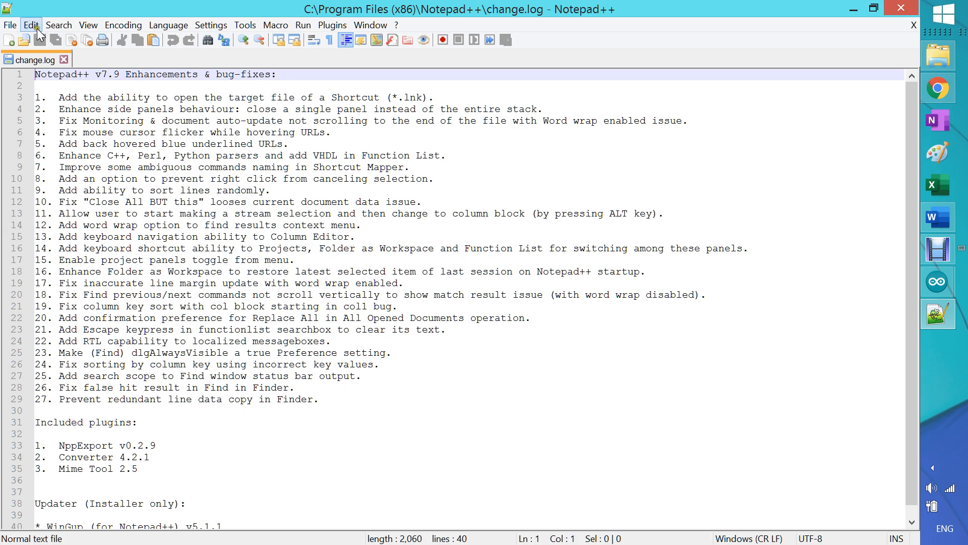
- Create a blank 'new 1' document in Notepad++ beside change.log
{"action": "left_click", "coordinate": [9, 39]}
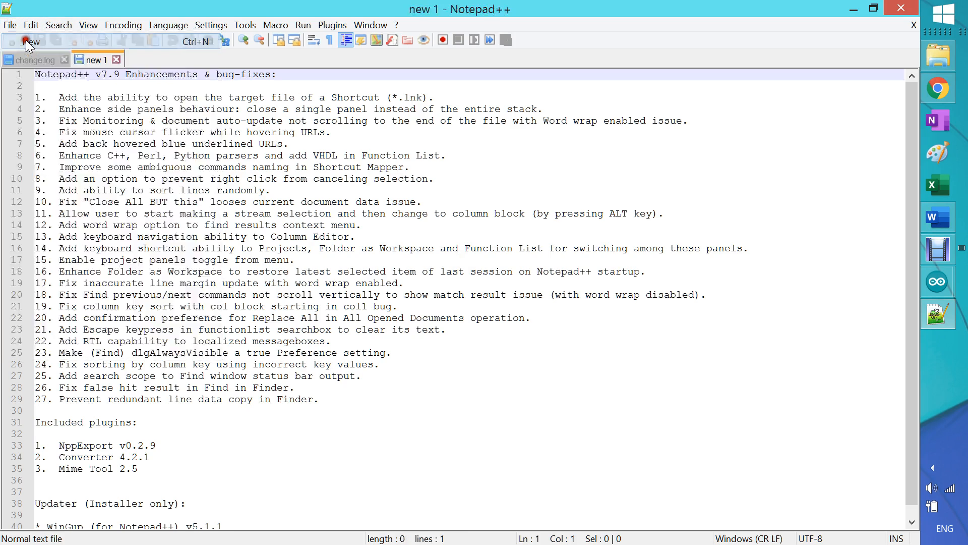
{"action": "left_click", "coordinate": [9, 40]}
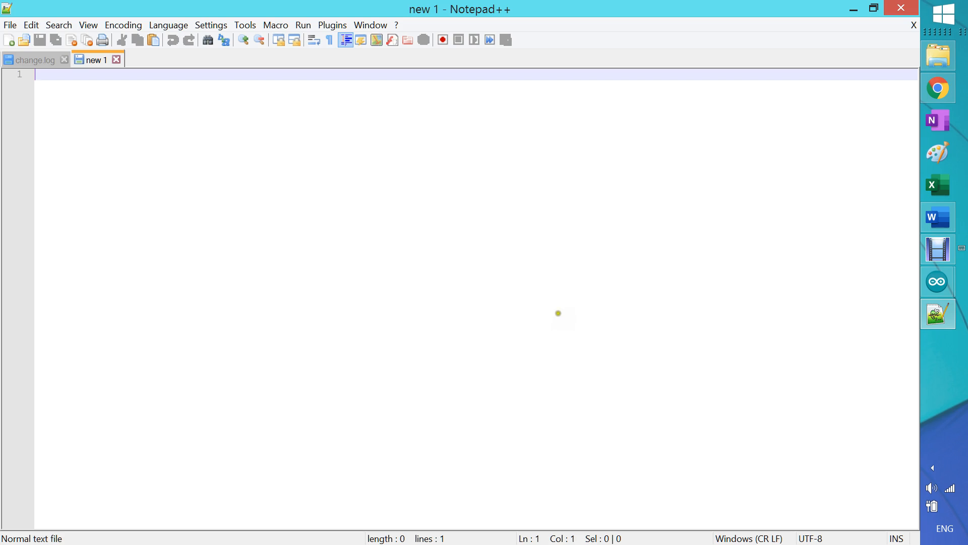
{"action": "mouse_move", "coordinate": [937, 281]}
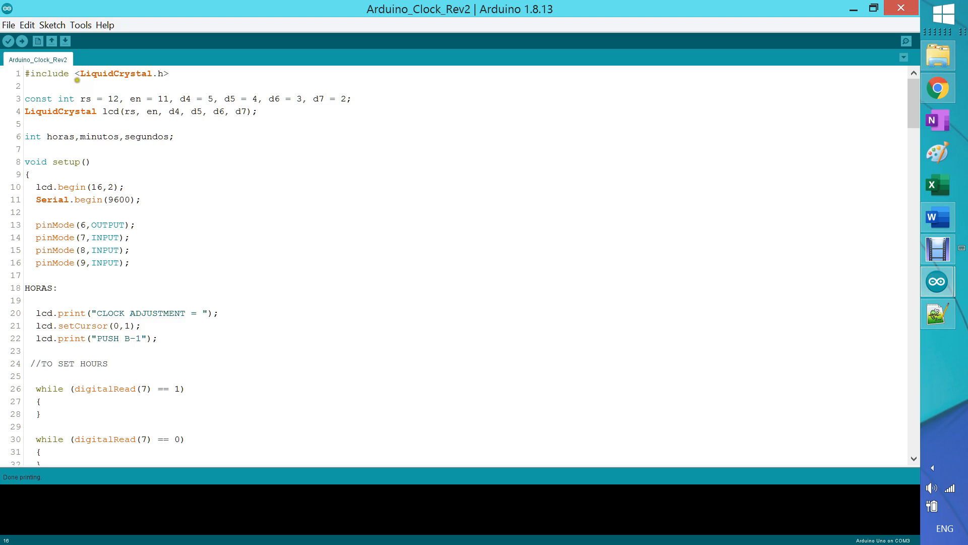
- Copy the whole sketch via Edit > Copy as HTML and switch to Notepad++
{"action": "left_click", "coordinate": [26, 24]}
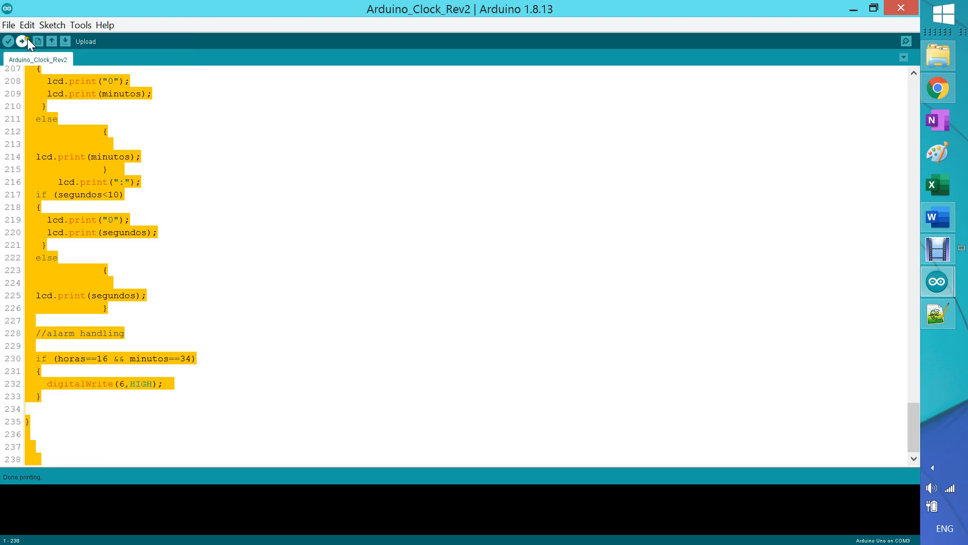
{"action": "left_click", "coordinate": [27, 25]}
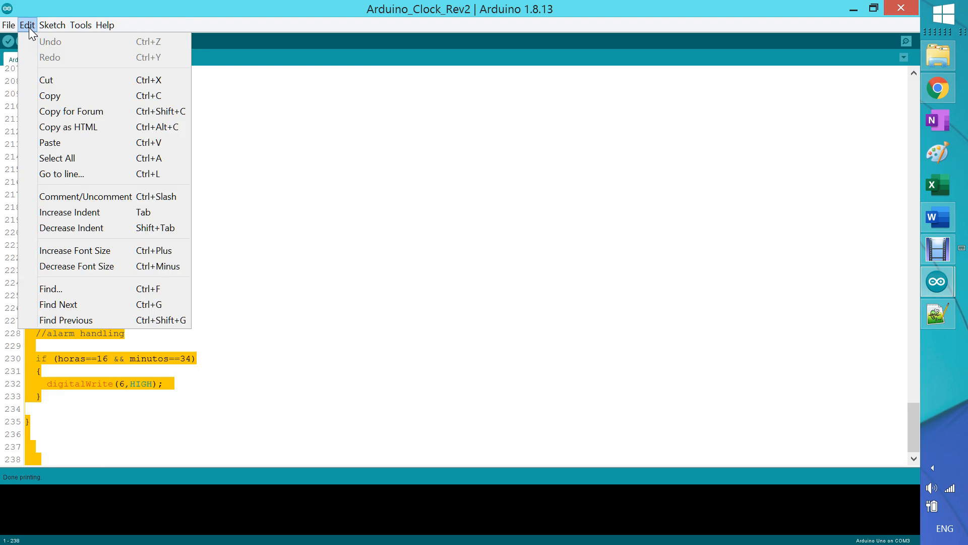
{"action": "mouse_move", "coordinate": [67, 127]}
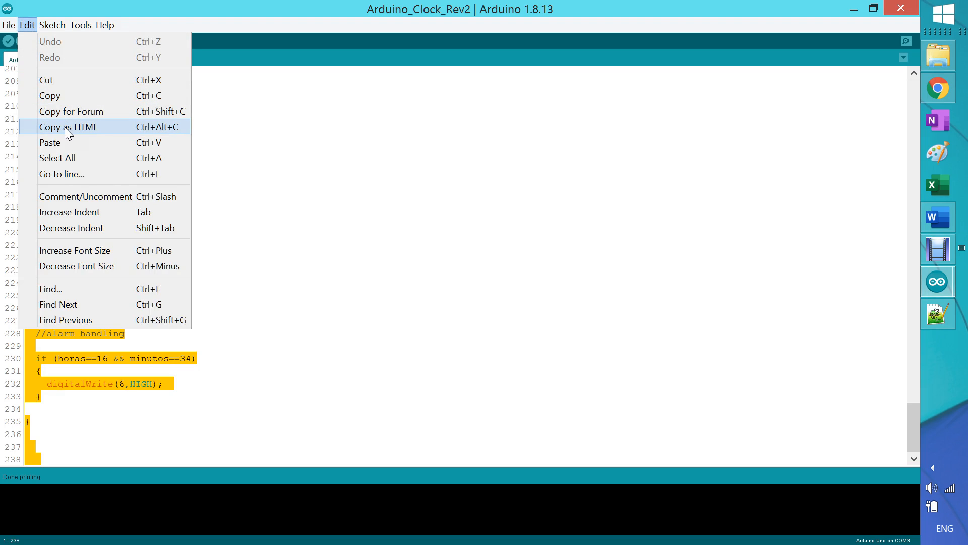
{"action": "left_click", "coordinate": [66, 127]}
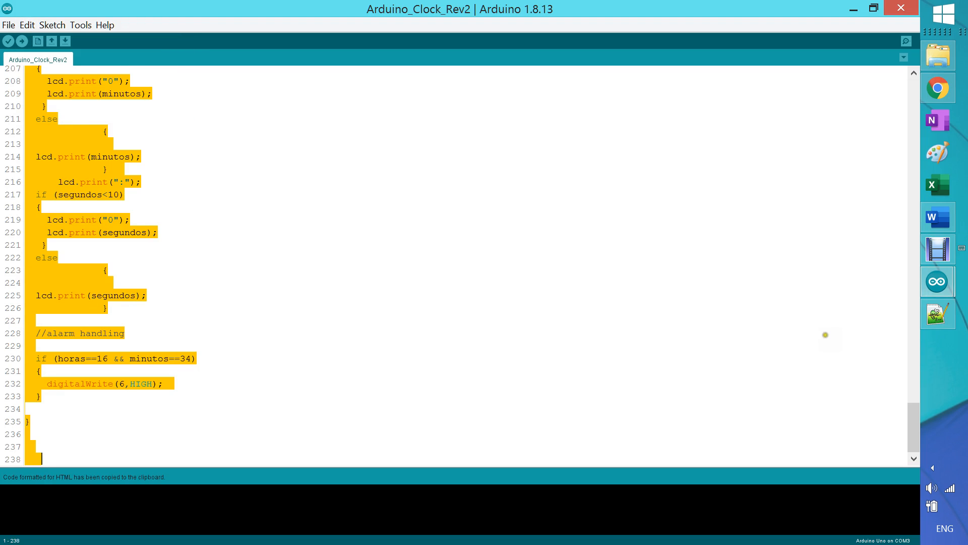
{"action": "left_click", "coordinate": [937, 314]}
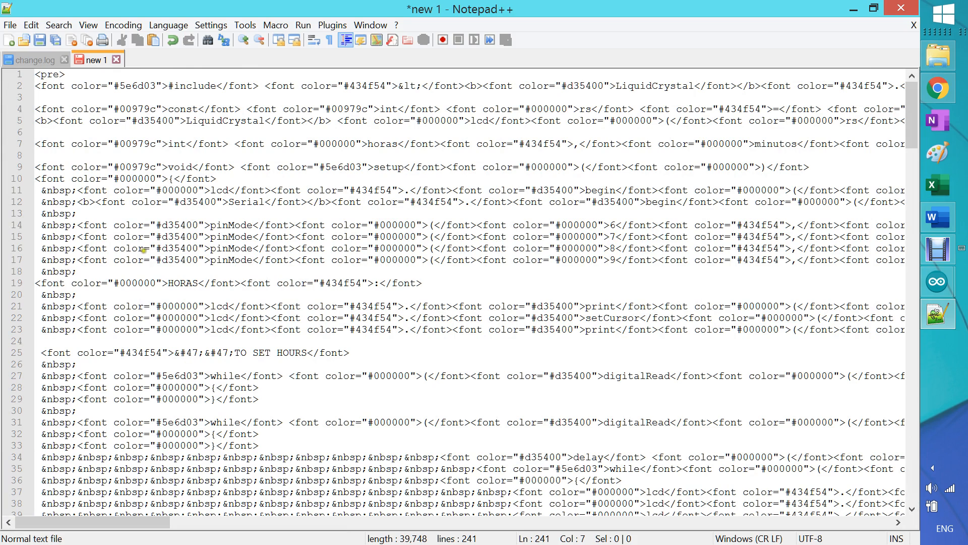
{"action": "mouse_move", "coordinate": [10, 25]}
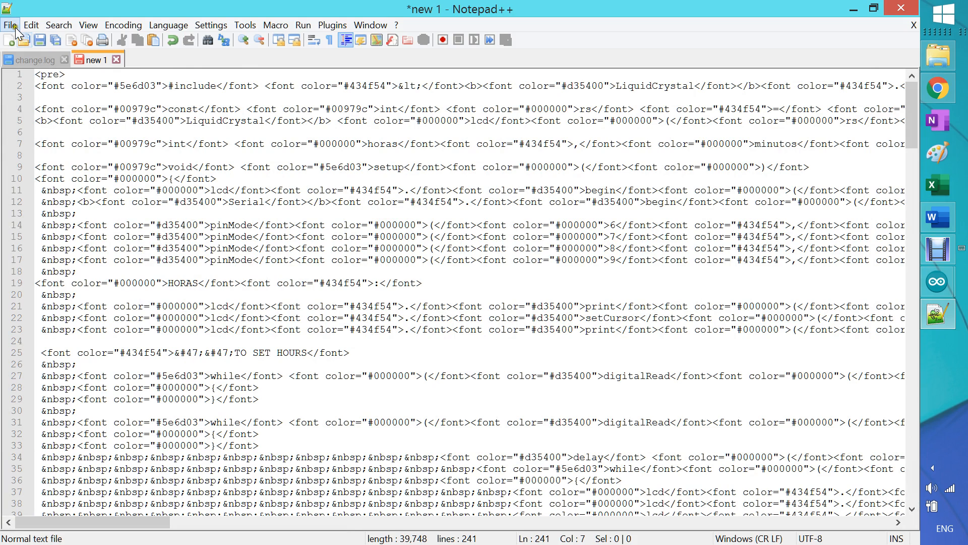
- Start Save As and navigate Documents > TEQU 4022 > Data del Ardino
{"action": "left_click", "coordinate": [9, 24]}
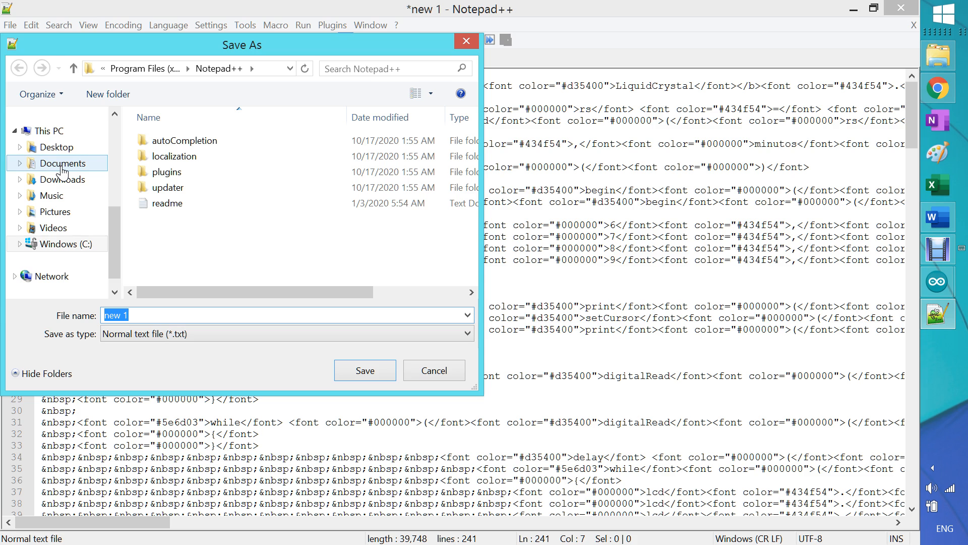
{"action": "left_click", "coordinate": [62, 164]}
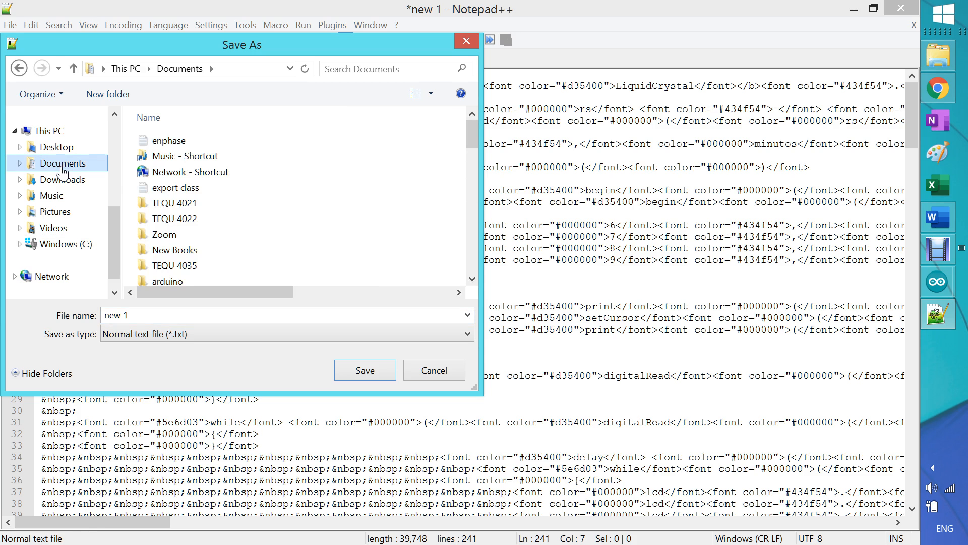
{"action": "double_click", "coordinate": [175, 218]}
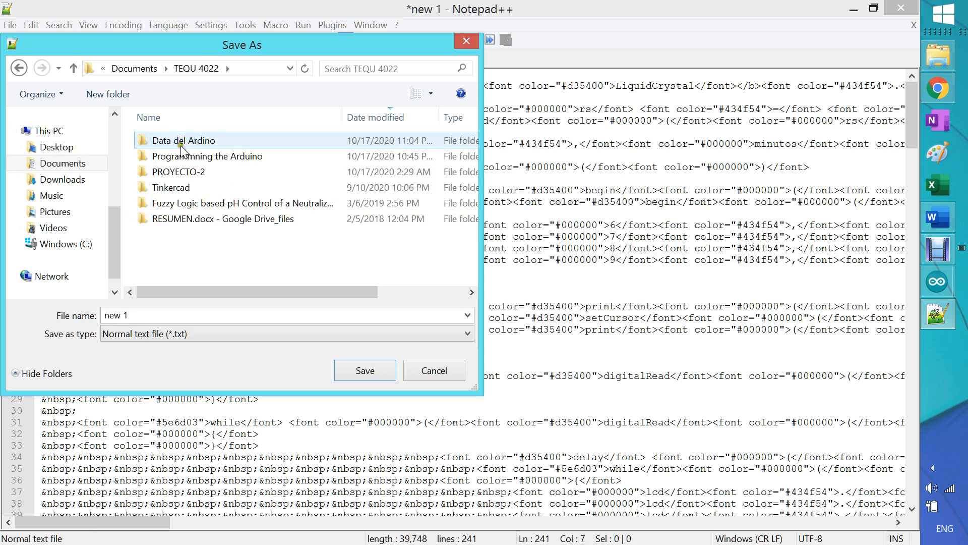
{"action": "double_click", "coordinate": [180, 140]}
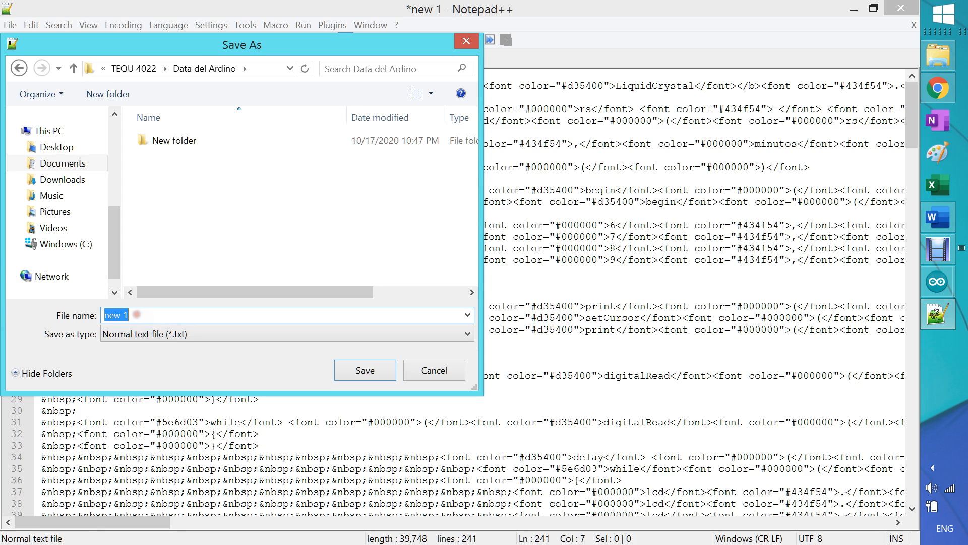
- Replace the file name with print_in_color
{"action": "key", "text": "Delete"}
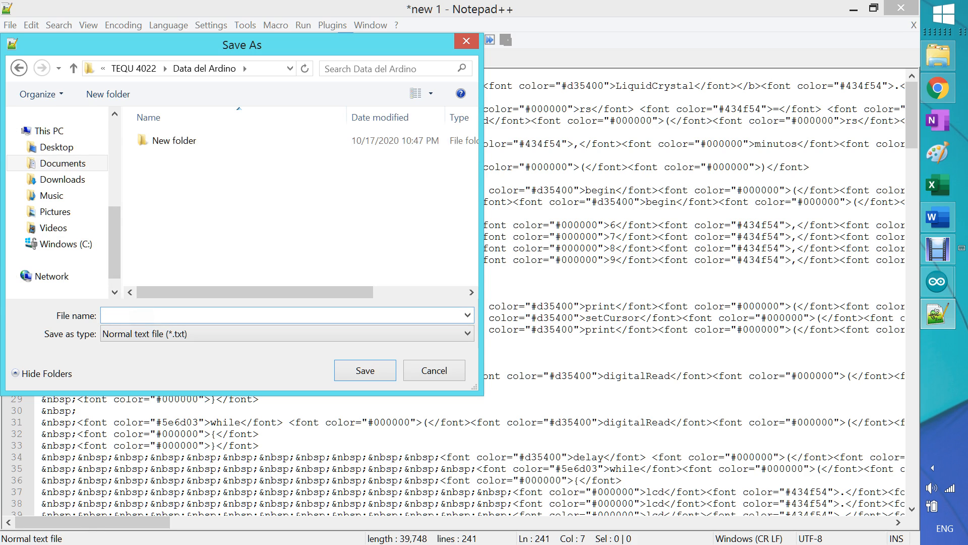
{"action": "type", "text": "prin"}
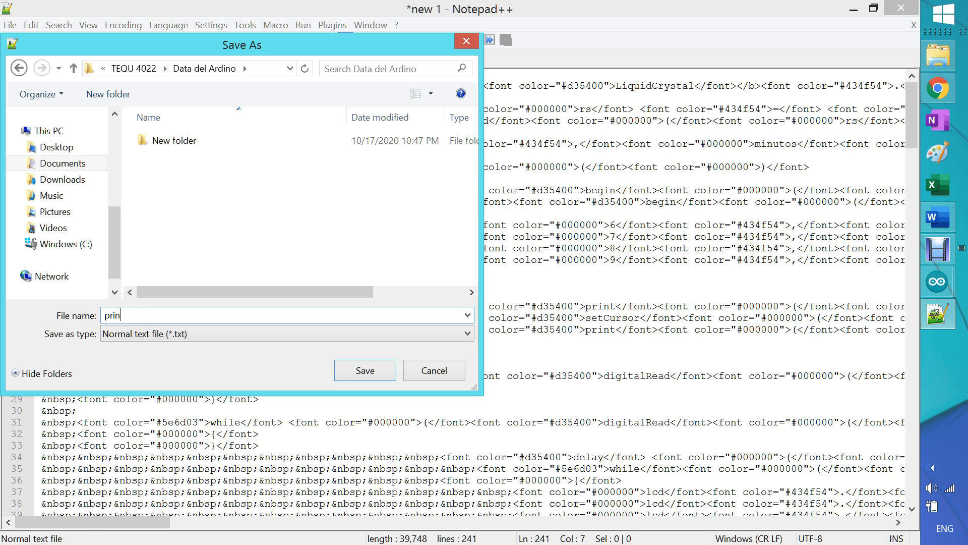
{"action": "type", "text": "t_in"}
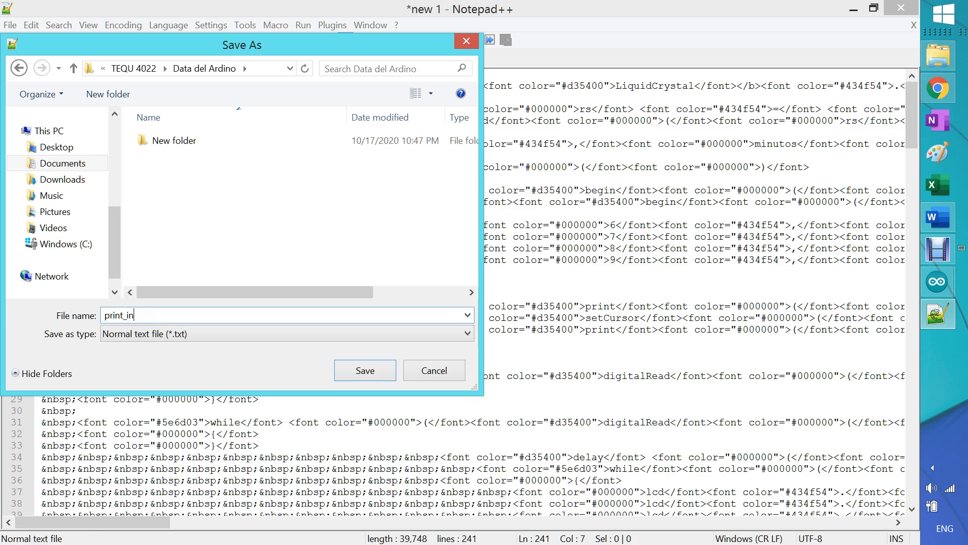
{"action": "type", "text": "_co"}
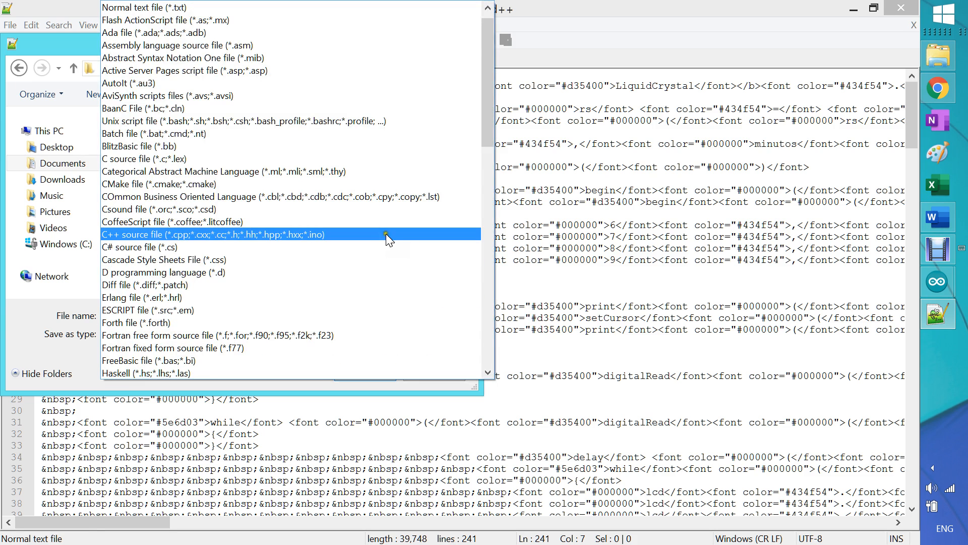
{"action": "mouse_move", "coordinate": [265, 133]}
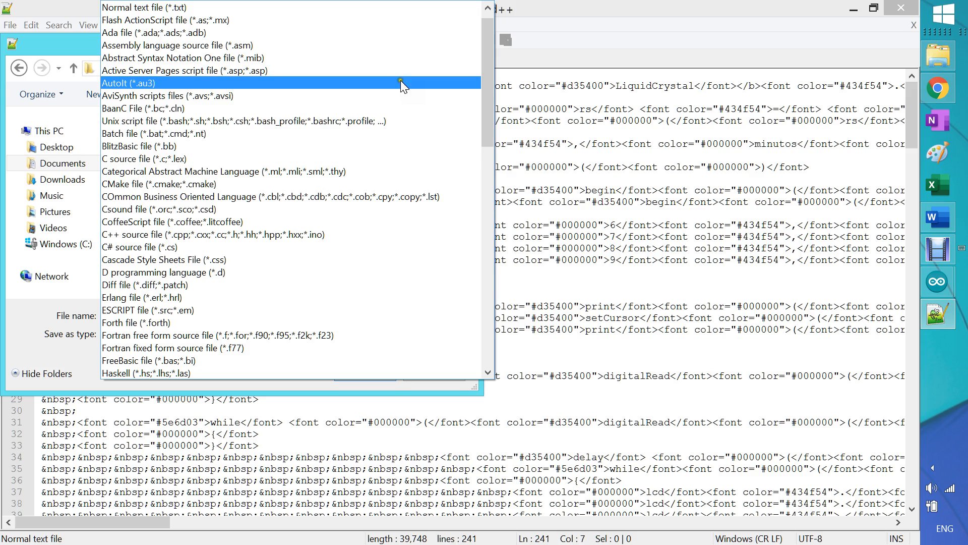
- Choose Hyper Text Markup Language as the type and save print_in_color.html
{"action": "scroll", "scroll_direction": "down", "scroll_amount": 3}
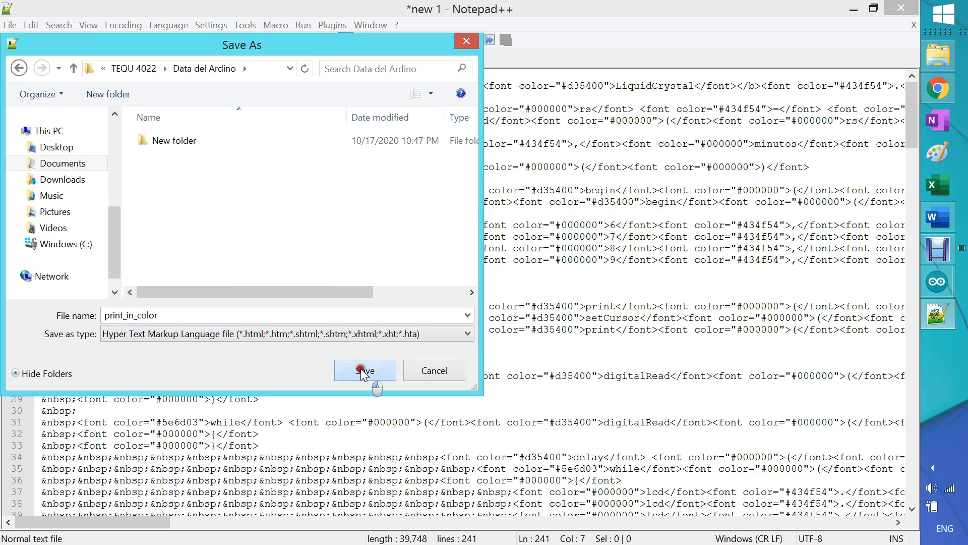
{"action": "left_click", "coordinate": [365, 370]}
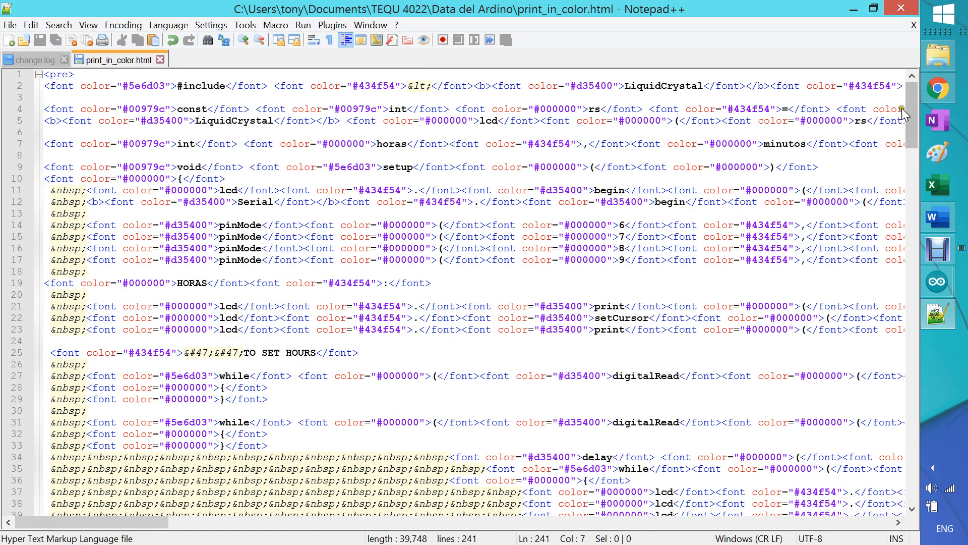
{"action": "scroll", "scroll_direction": "down", "scroll_amount": 3}
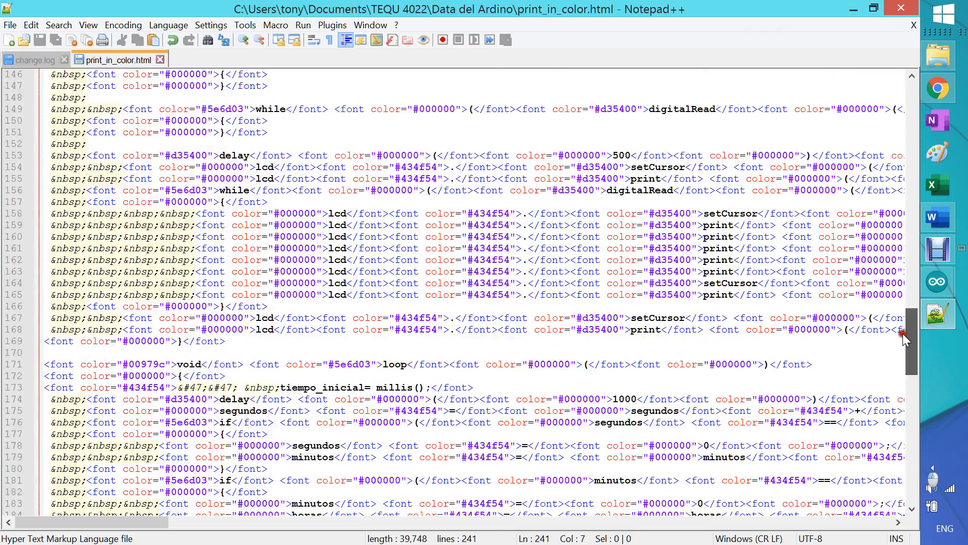
{"action": "scroll", "scroll_direction": "up", "scroll_amount": 3}
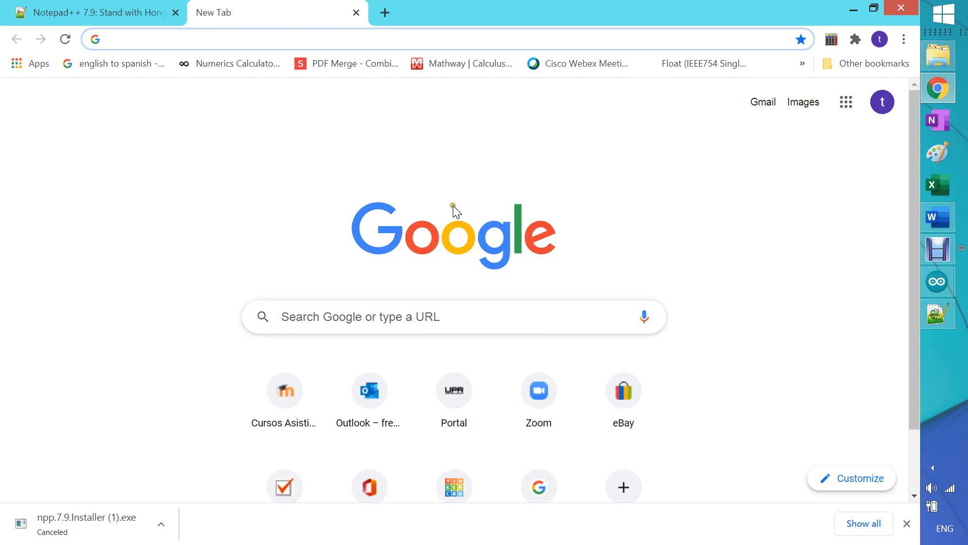
{"action": "mouse_move", "coordinate": [654, 179]}
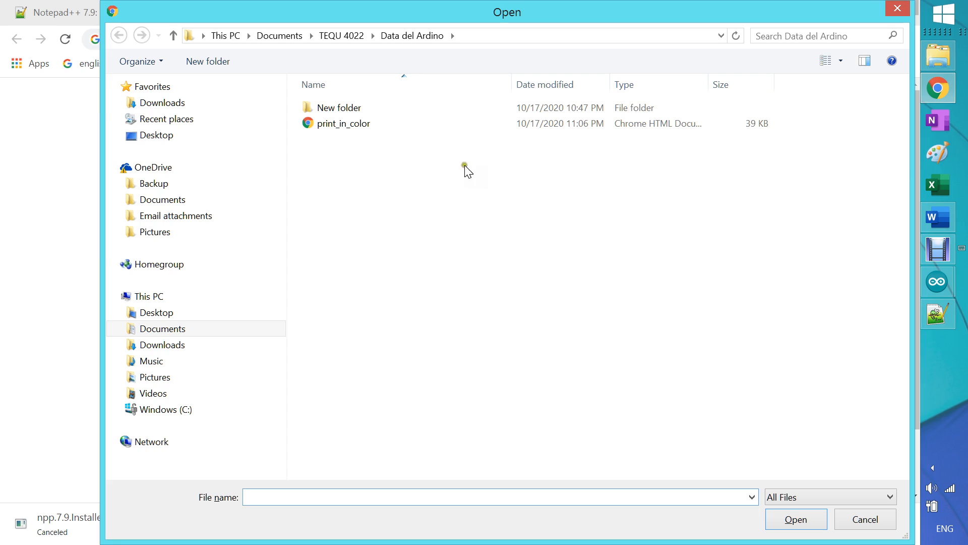
- Load the local print_in_color.html file so the coloured Arduino sketch shows in Chrome
{"action": "left_click", "coordinate": [343, 124]}
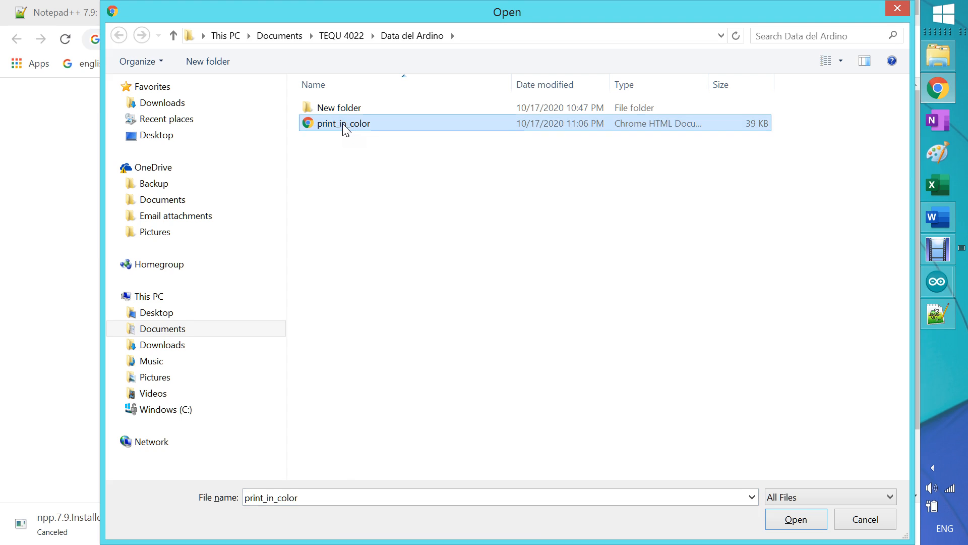
{"action": "mouse_move", "coordinate": [716, 395]}
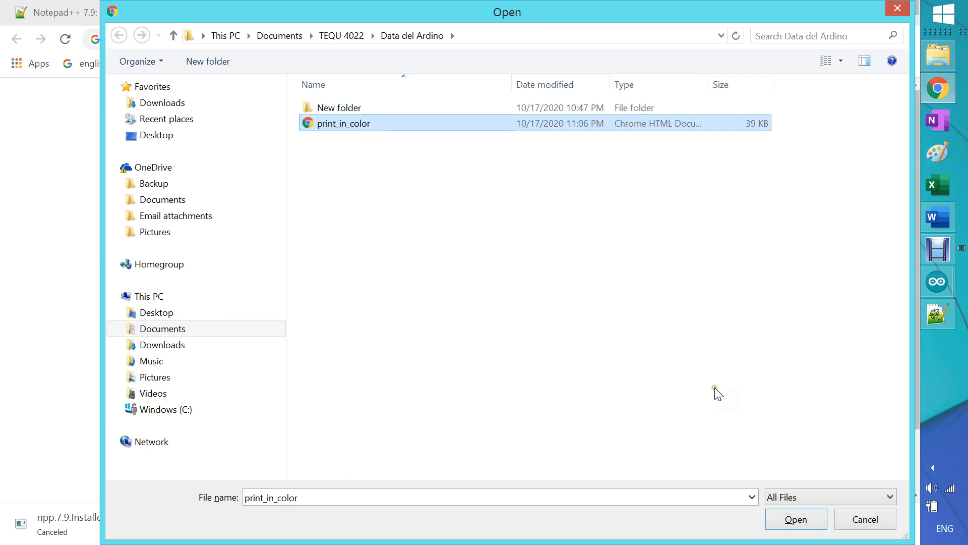
{"action": "left_click", "coordinate": [796, 519]}
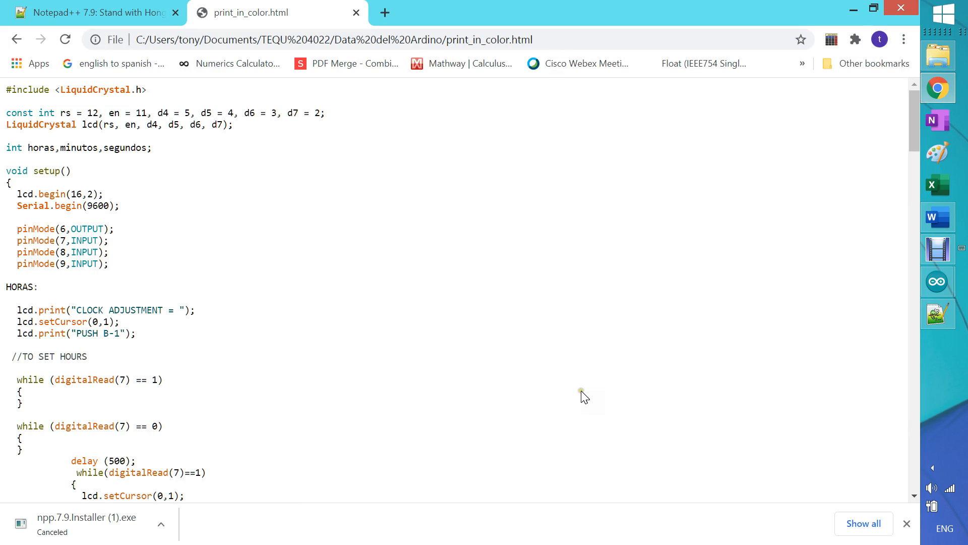
{"action": "mouse_move", "coordinate": [340, 238]}
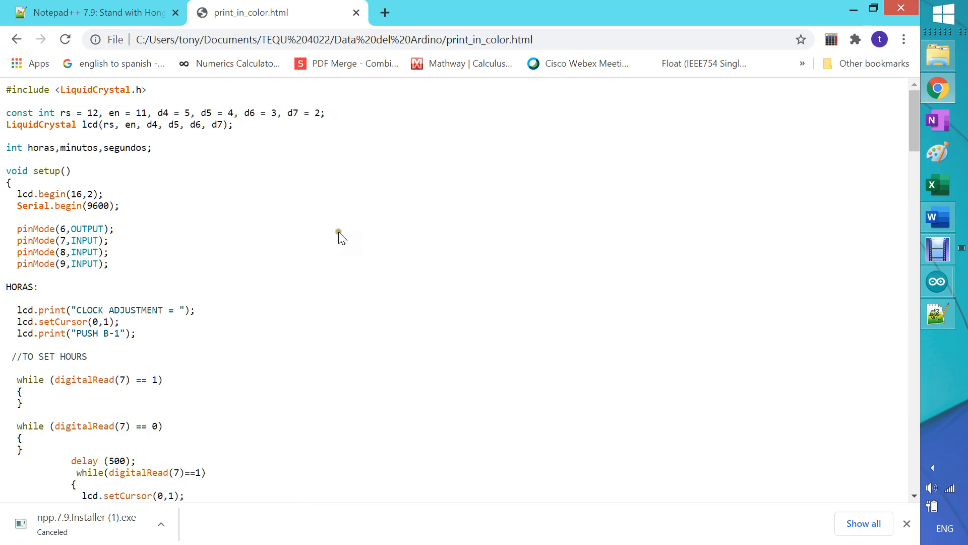
{"action": "mouse_move", "coordinate": [759, 151]}
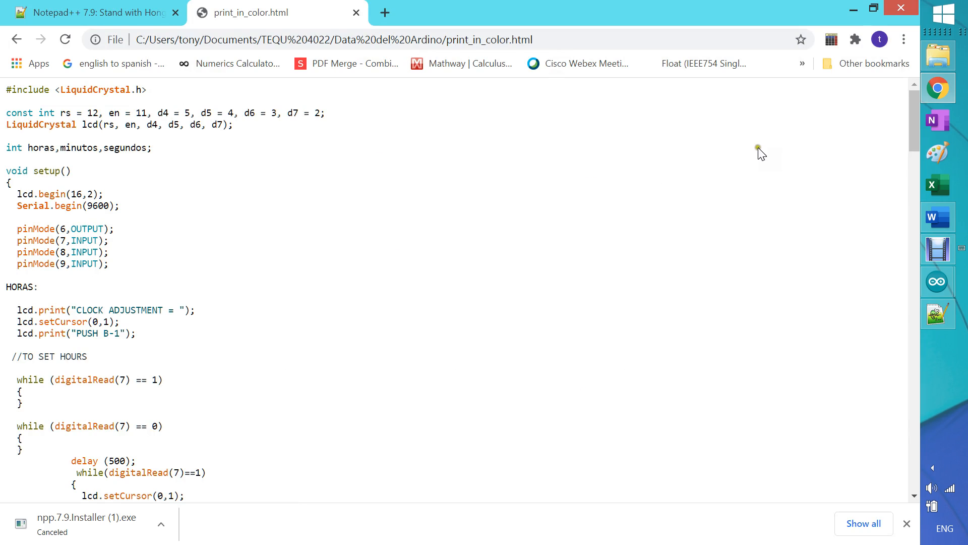
{"action": "scroll", "scroll_direction": "down", "scroll_amount": 3}
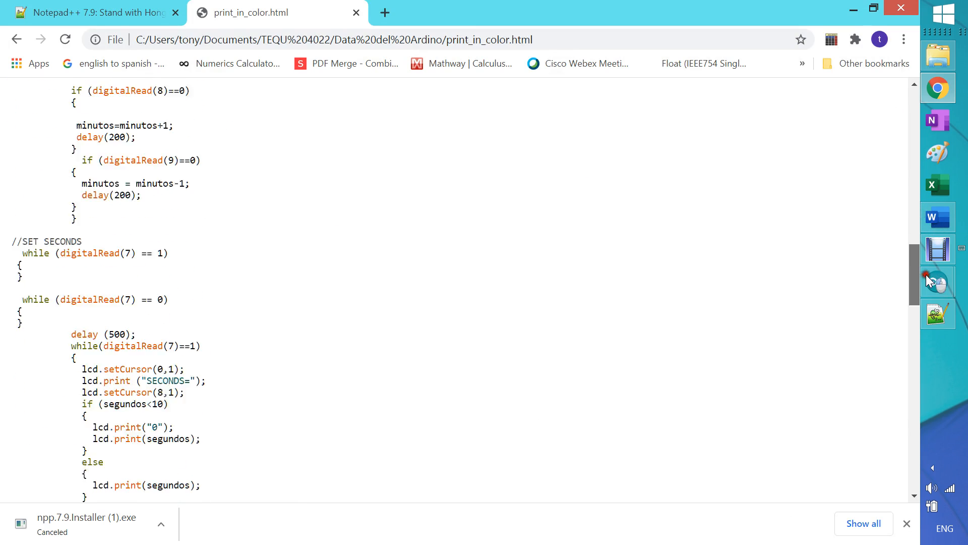
{"action": "scroll", "scroll_direction": "down", "scroll_amount": 3}
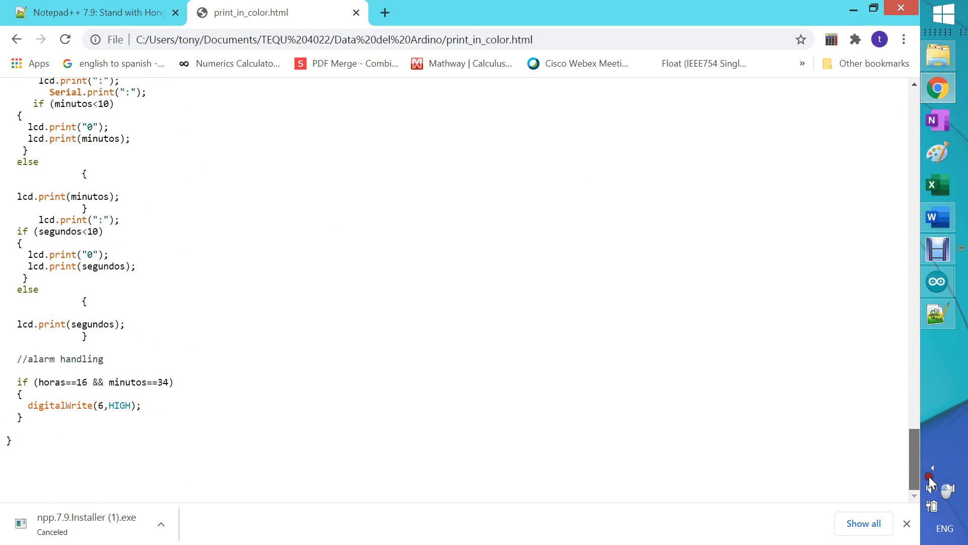
{"action": "scroll", "scroll_direction": "up", "scroll_amount": 3}
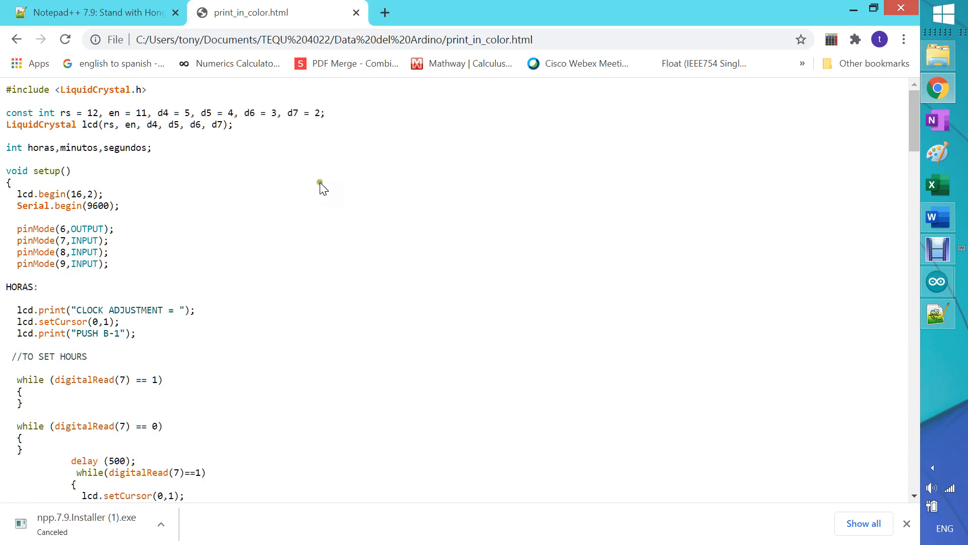
- Print the page to CutePDF Writer in Color at Custom scale 135 as a 6-sheet PDF
{"action": "right_click", "coordinate": [320, 182]}
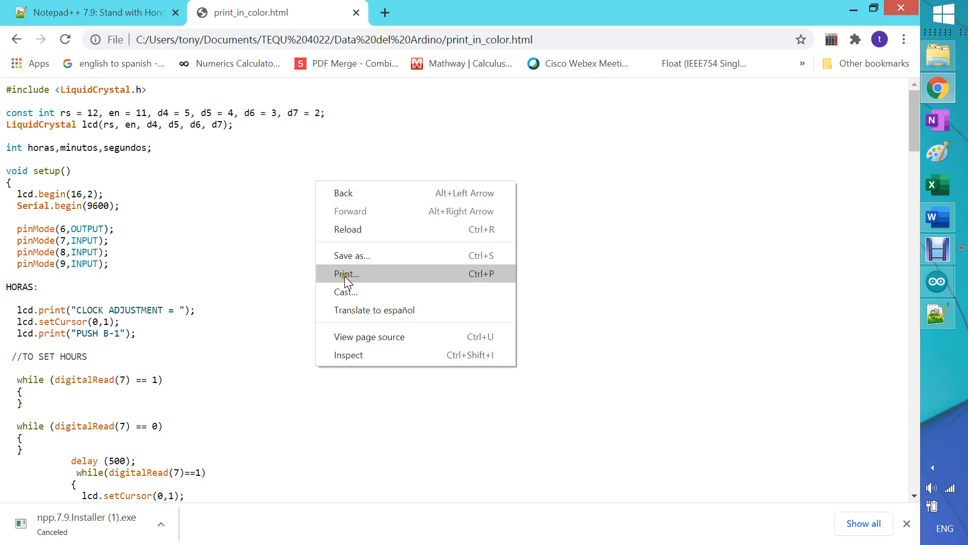
{"action": "left_click", "coordinate": [346, 273]}
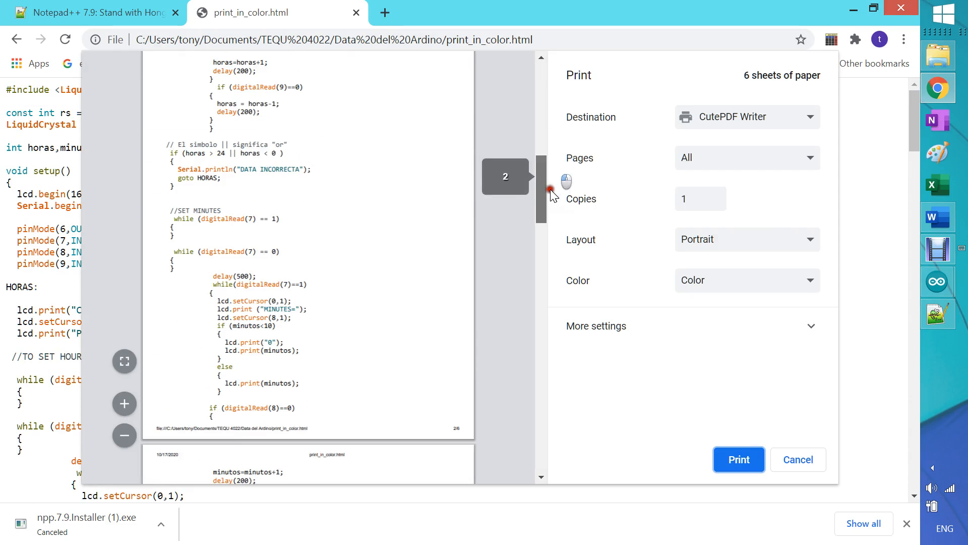
{"action": "scroll", "scroll_direction": "down", "scroll_amount": 3}
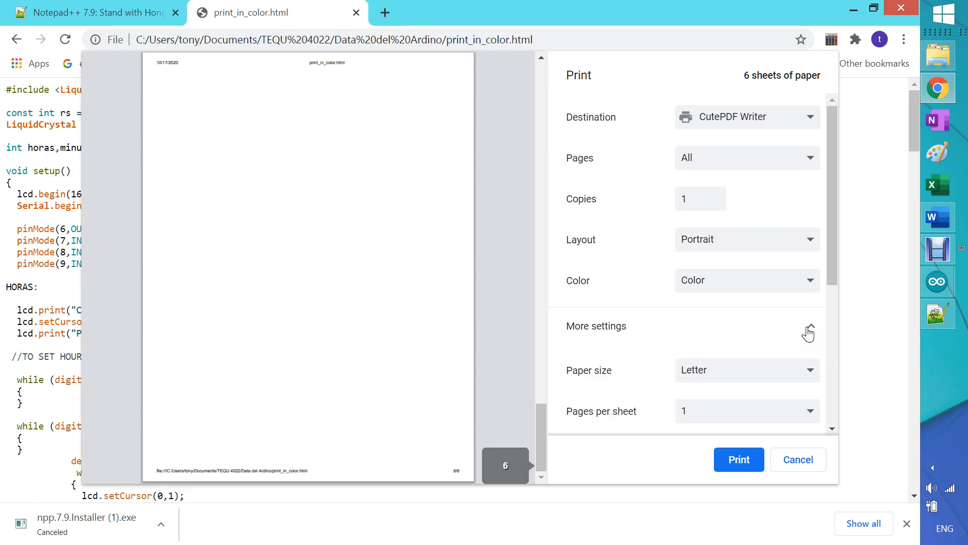
{"action": "scroll", "scroll_direction": "down", "scroll_amount": 3}
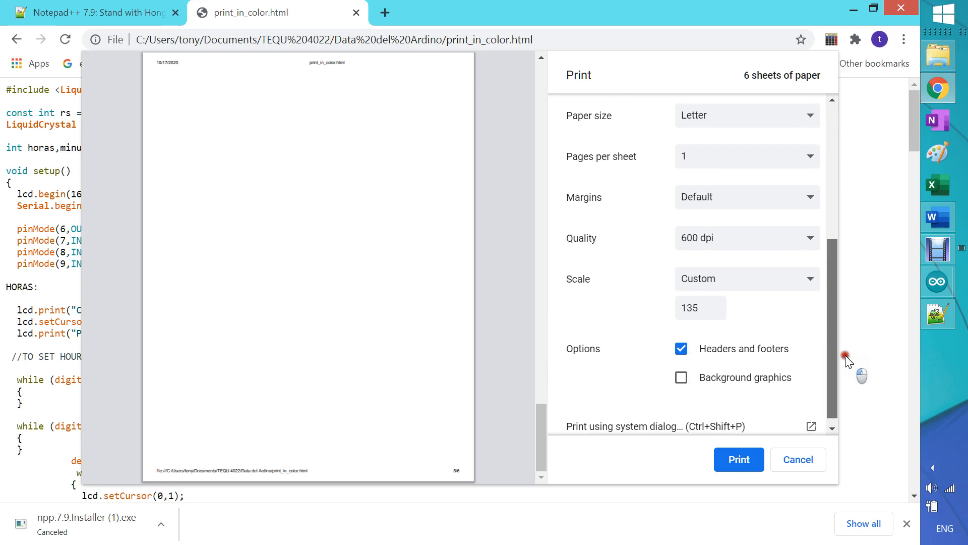
{"action": "scroll", "scroll_direction": "down", "scroll_amount": 3}
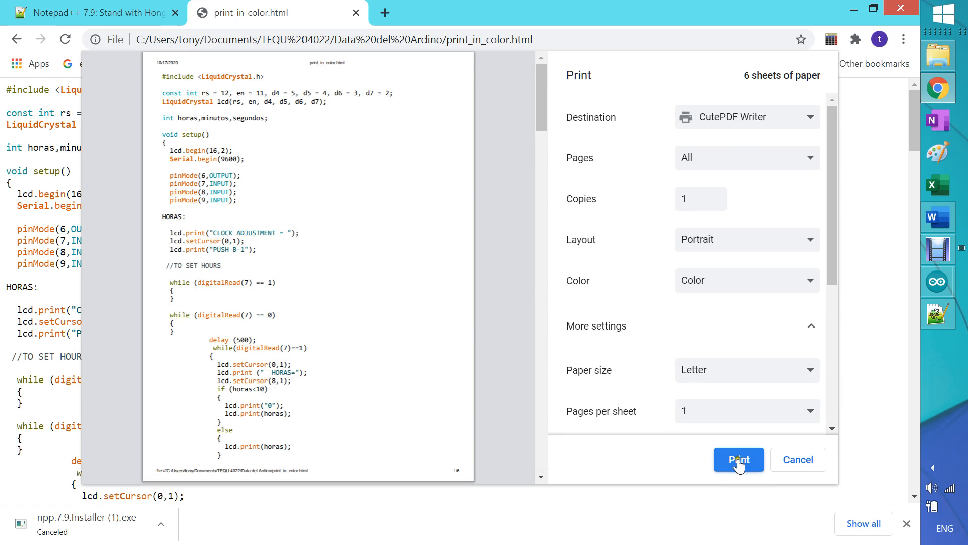
{"action": "left_click", "coordinate": [739, 460]}
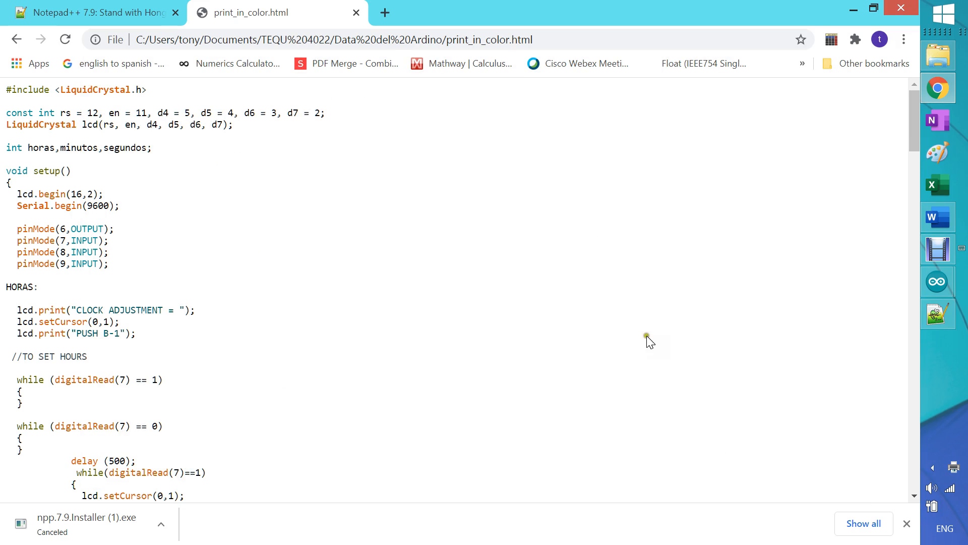
{"action": "mouse_move", "coordinate": [615, 306]}
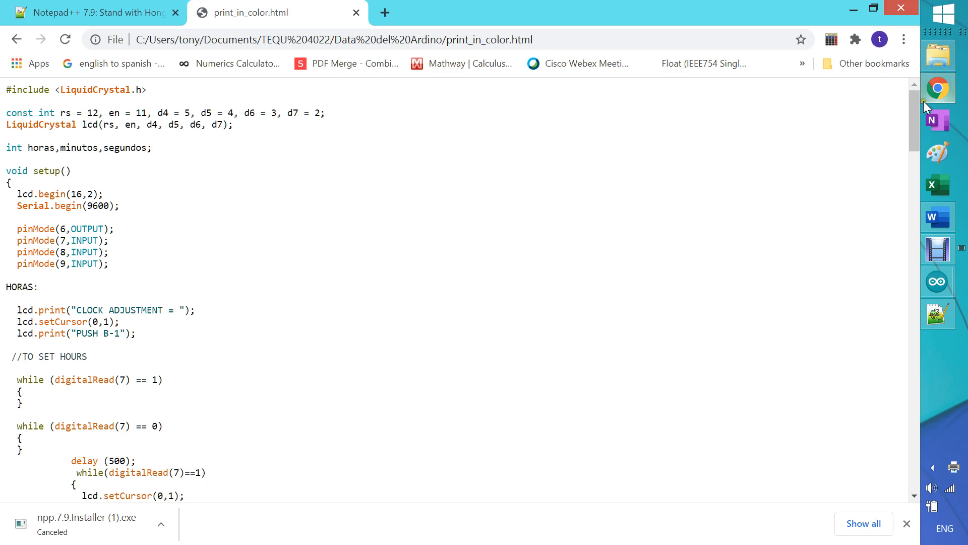
- Switch from Chrome to the File Explorer window showing Data del Ardino
{"action": "left_click", "coordinate": [937, 55]}
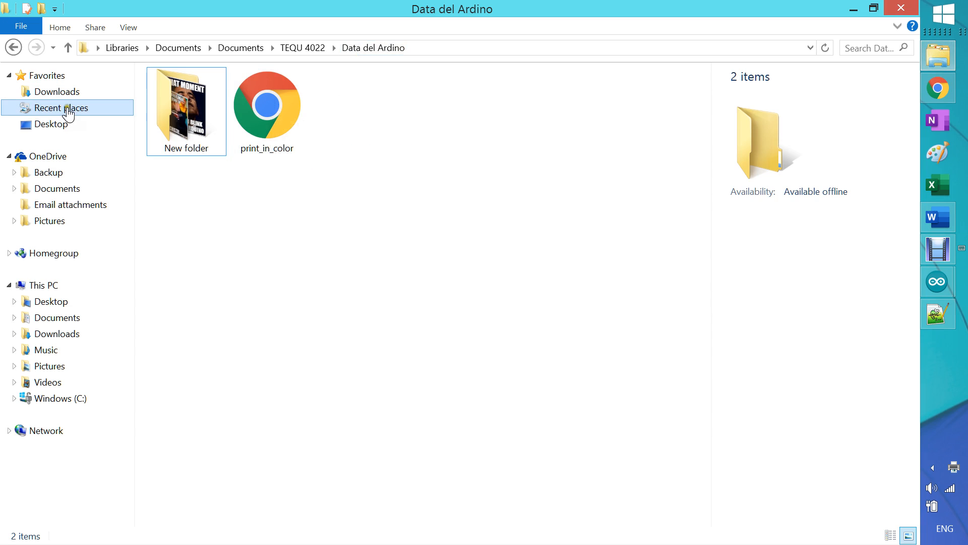
- Navigate via Recent places > TEQU 4022 > Data del Ardino and open print_in_color.pdf in Acrobat
{"action": "left_click", "coordinate": [62, 107]}
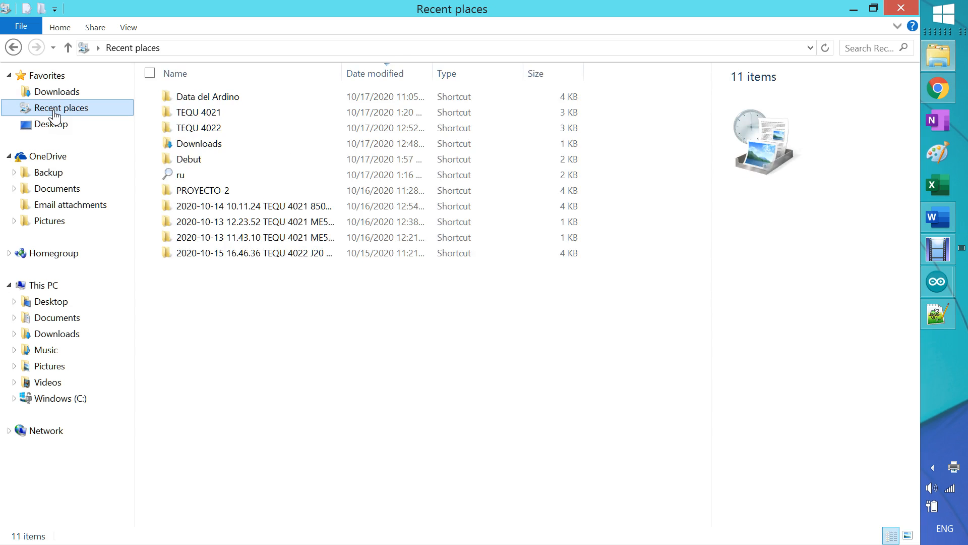
{"action": "left_click", "coordinate": [200, 128]}
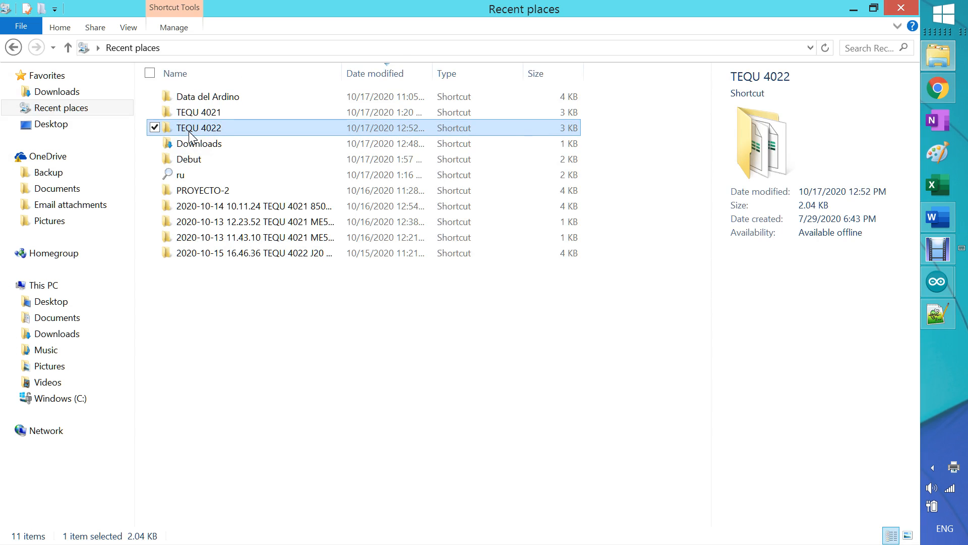
{"action": "double_click", "coordinate": [199, 127]}
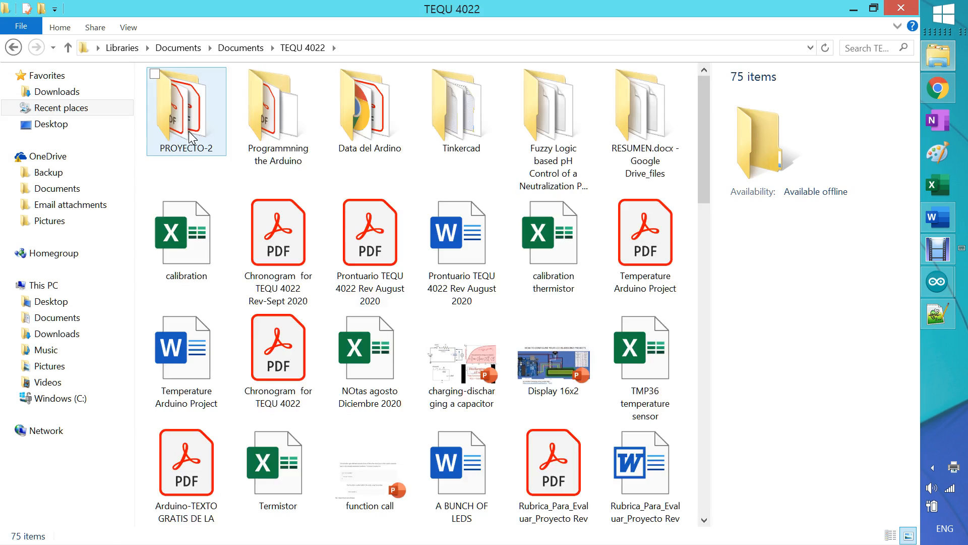
{"action": "double_click", "coordinate": [370, 103]}
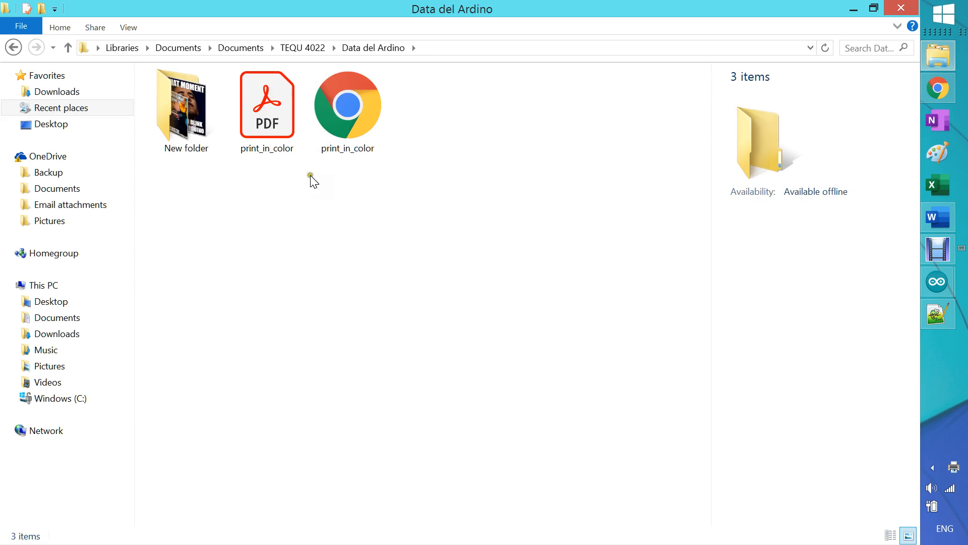
{"action": "left_click", "coordinate": [266, 104]}
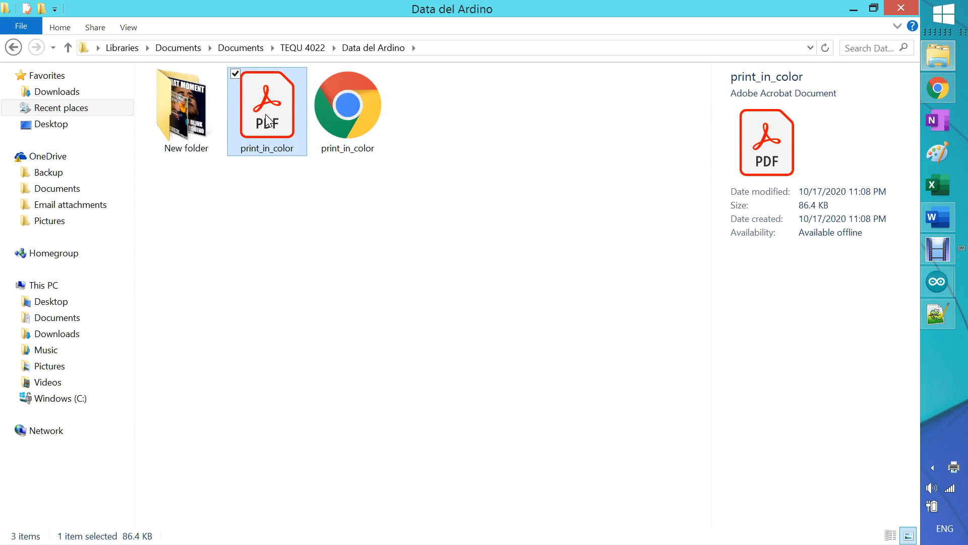
{"action": "double_click", "coordinate": [266, 105]}
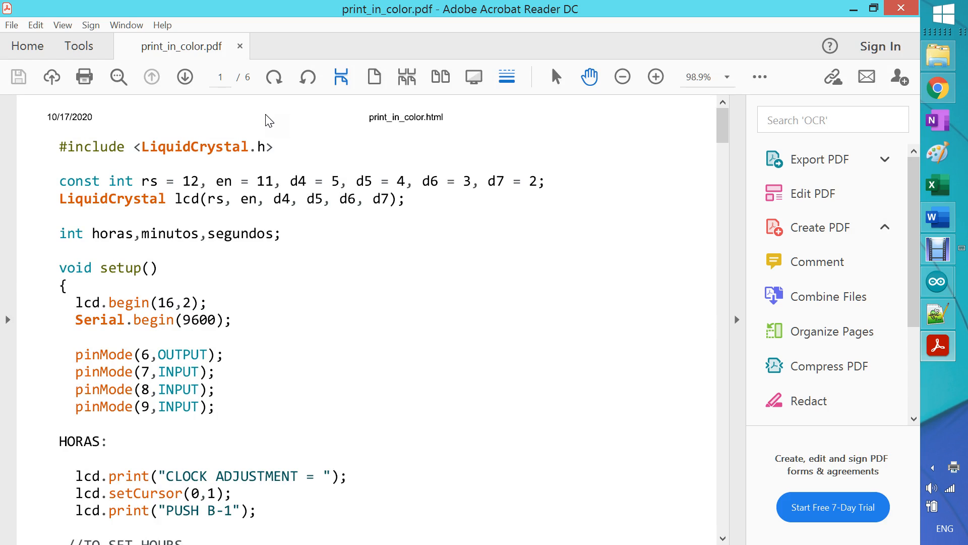
{"action": "mouse_move", "coordinate": [198, 170]}
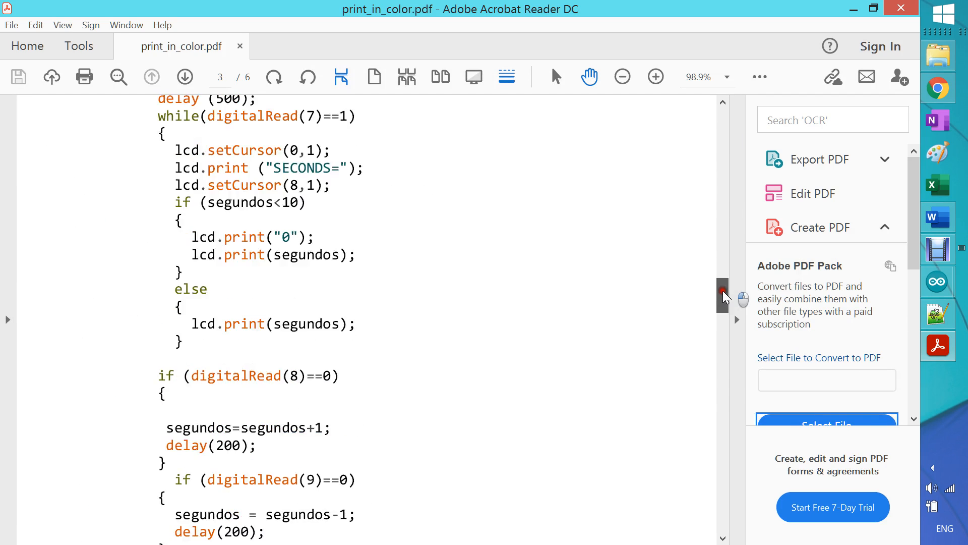
- Scroll through all six PDF pages checking the code colours, then return to page 1
{"action": "left_click_drag", "start_coordinate": [723, 294], "coordinate": [723, 423]}
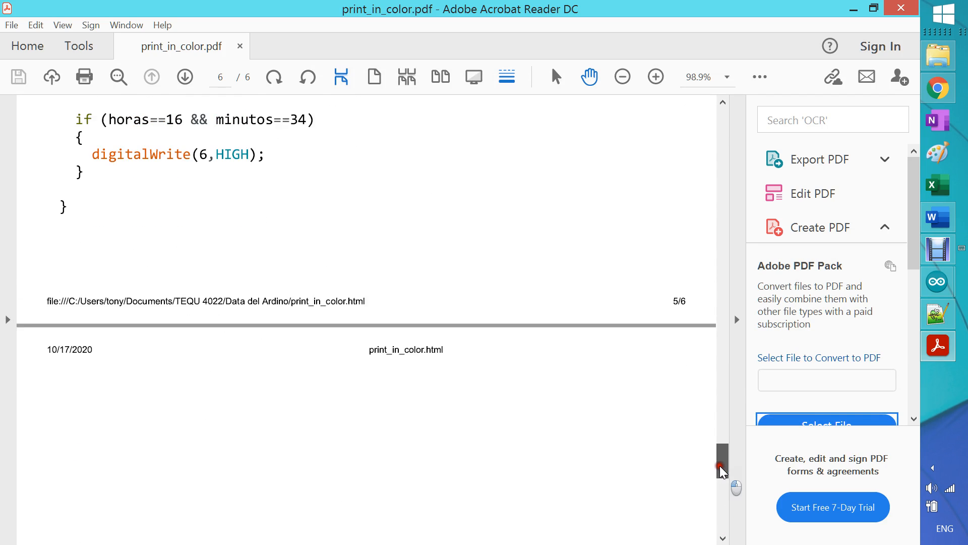
{"action": "left_click_drag", "start_coordinate": [722, 463], "coordinate": [722, 268]}
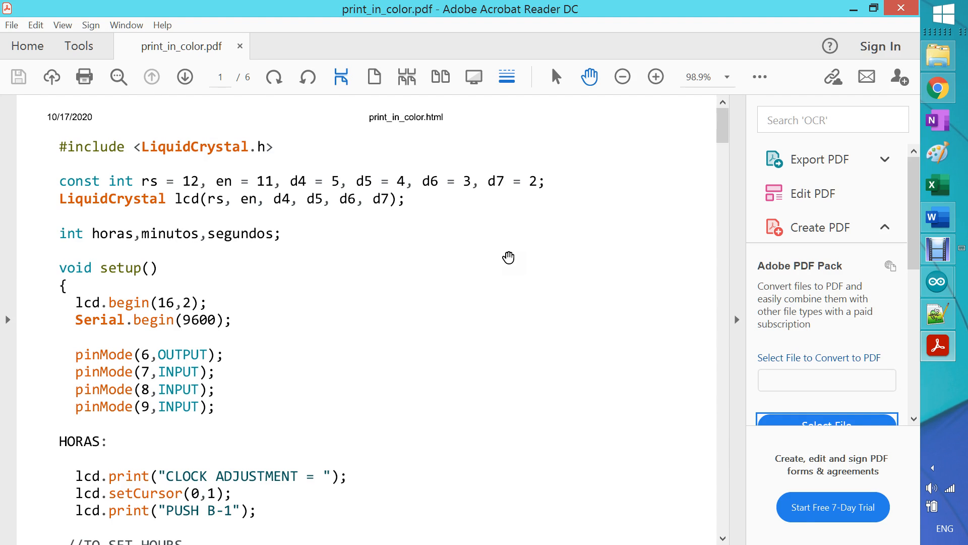
{"action": "mouse_move", "coordinate": [180, 166]}
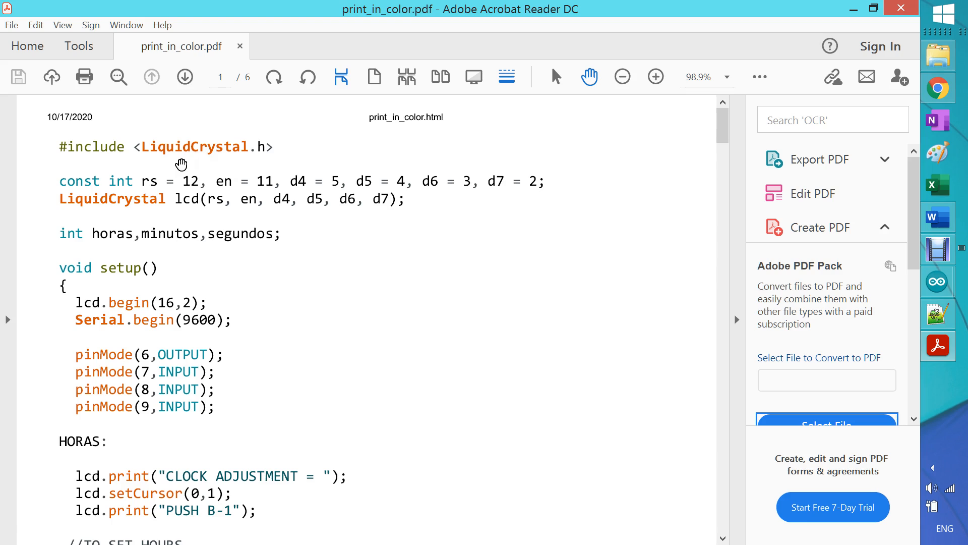
{"action": "mouse_move", "coordinate": [148, 336]}
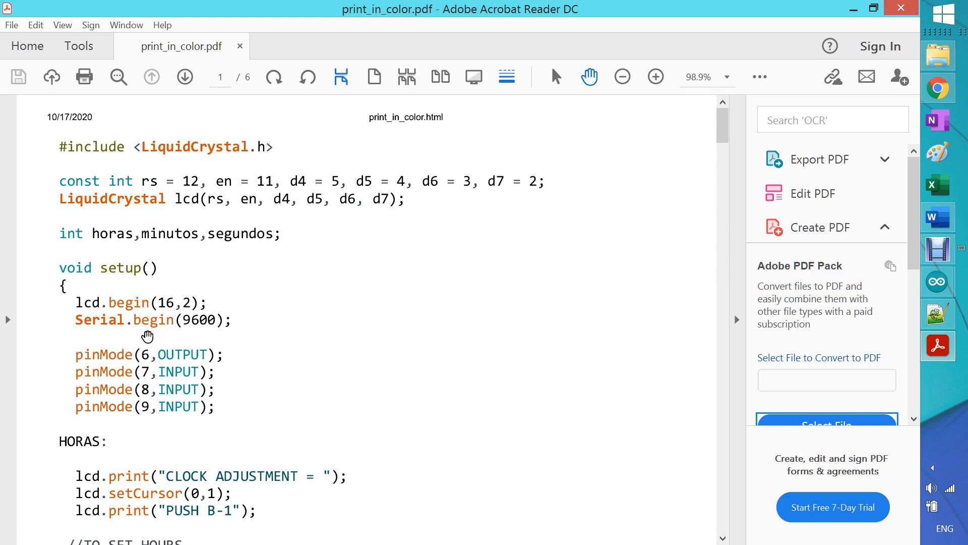
{"action": "mouse_move", "coordinate": [245, 405]}
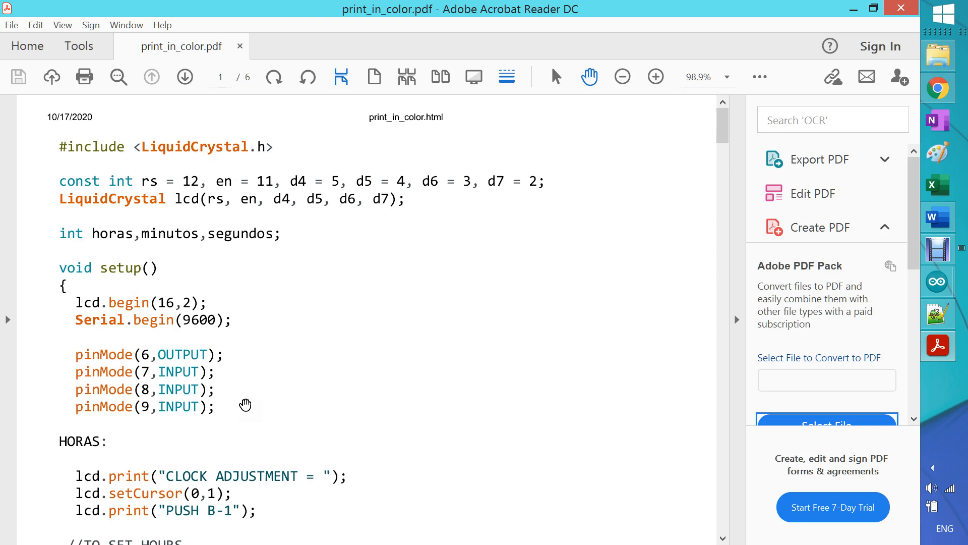